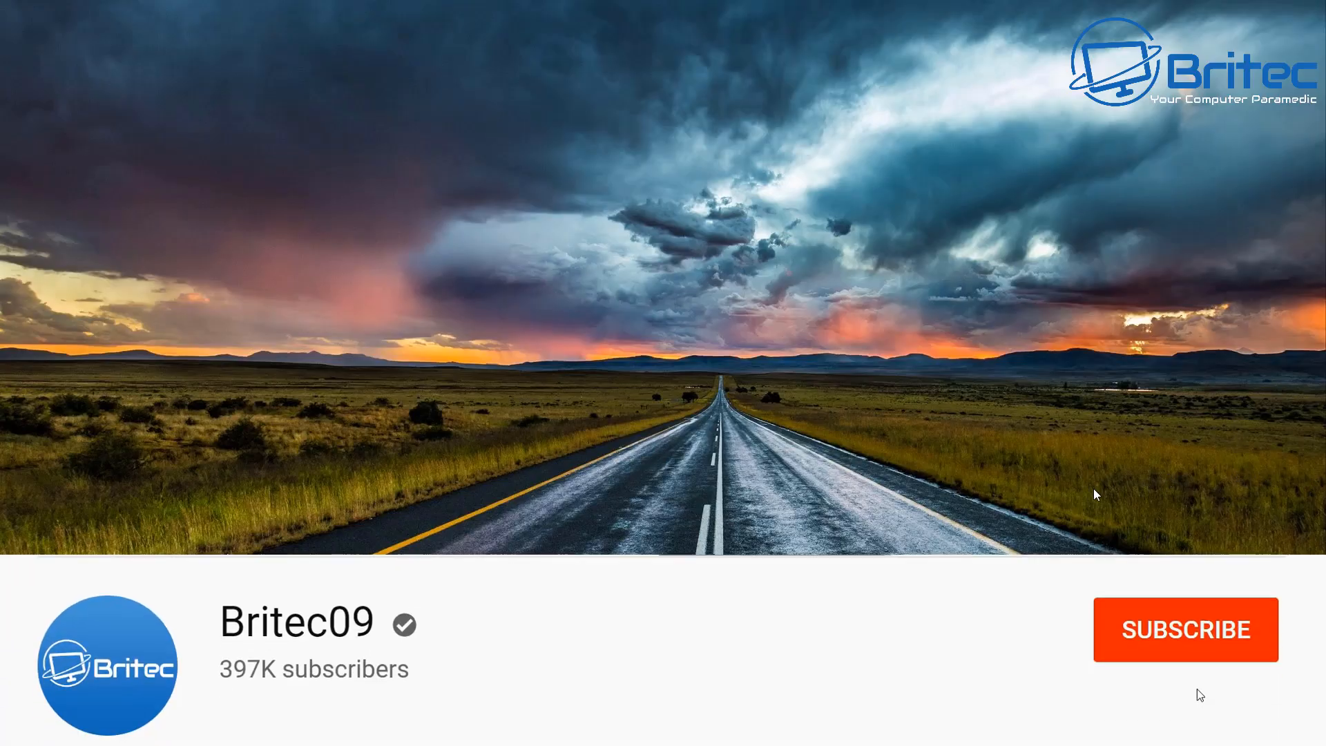
# - Let the Britec channel intro play out until the Windows 10 desktop appears
pyautogui.click(1185, 629)
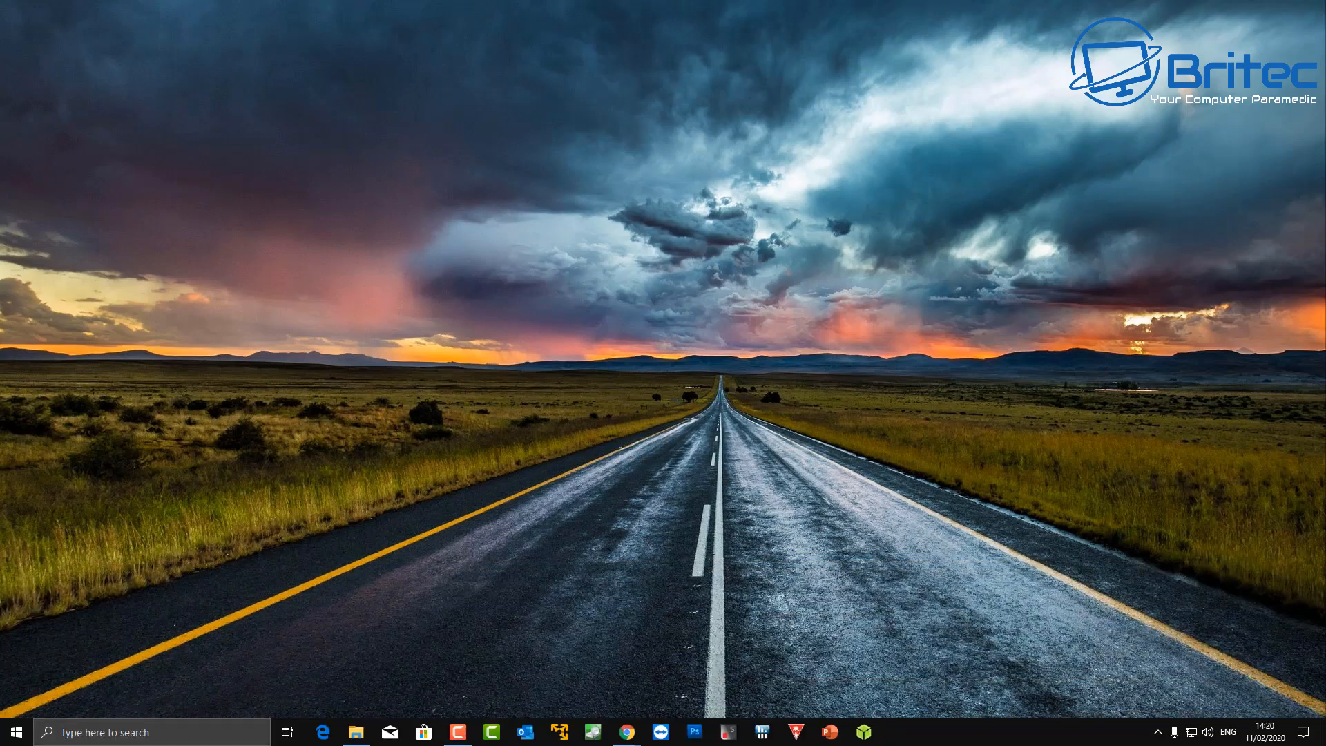
# - Launch Chrome from the taskbar, opening the Britec Facebook page with its bookmarks bar
pyautogui.click(626, 732)
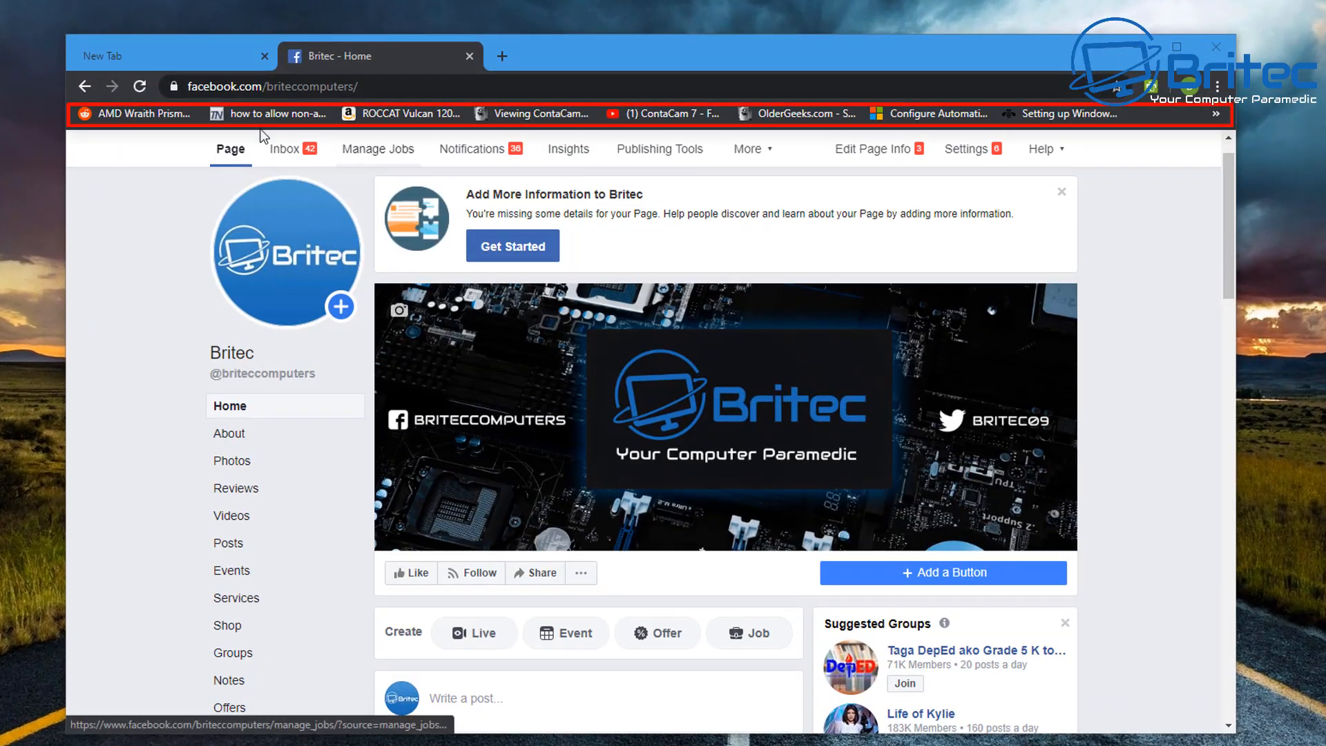
pyautogui.moveTo(576, 149)
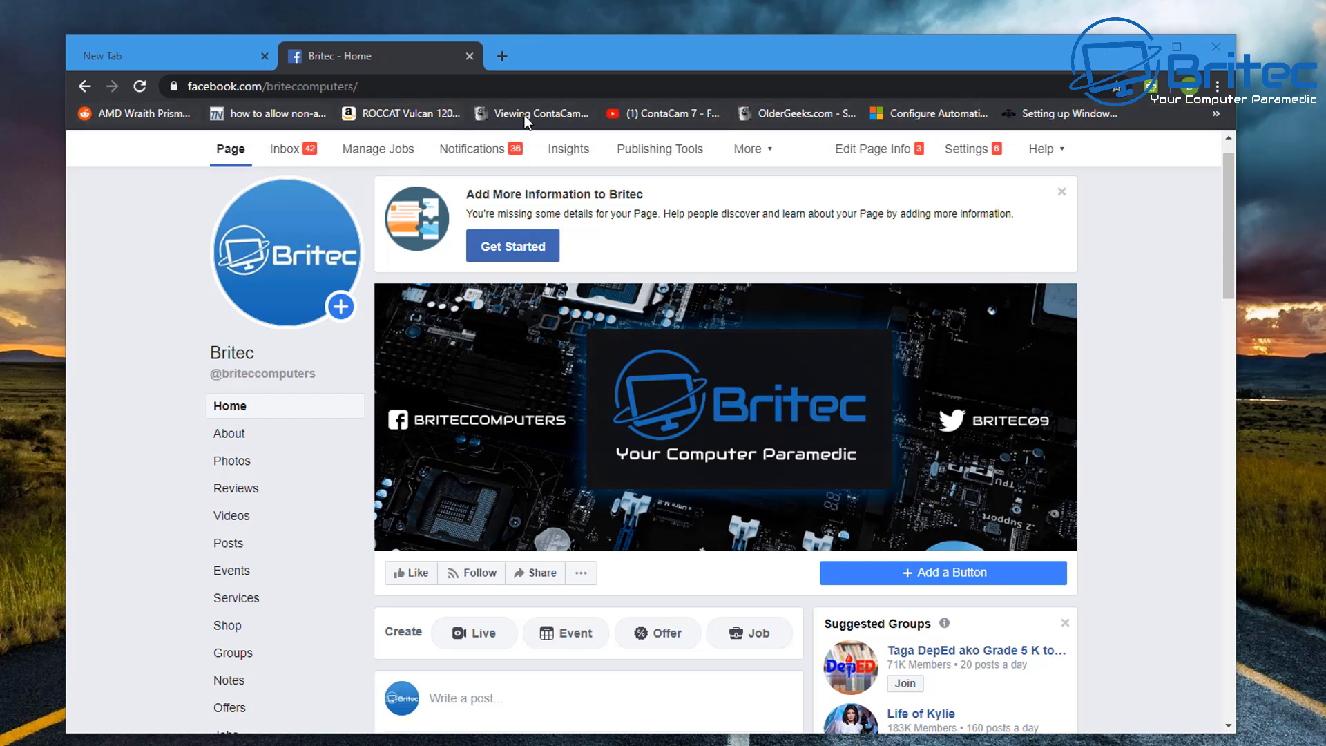
pyautogui.moveTo(207, 113)
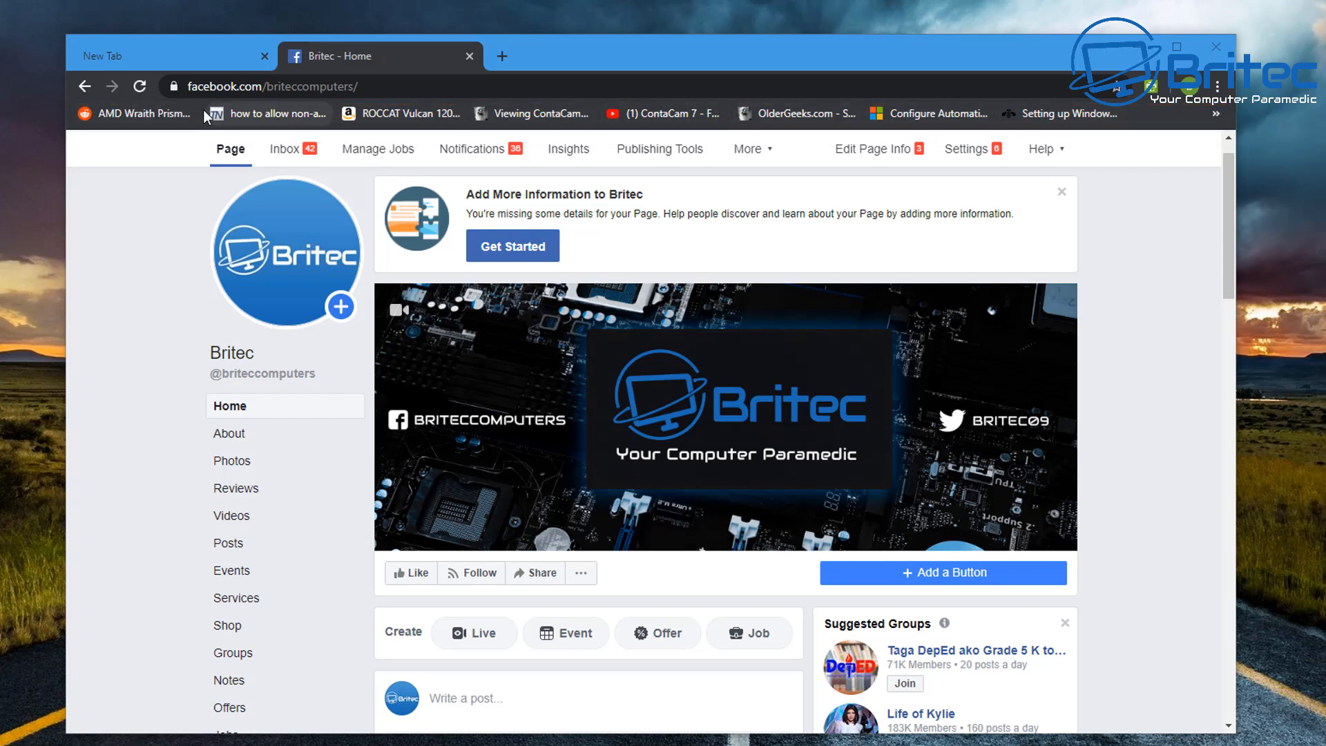
pyautogui.moveTo(1131, 135)
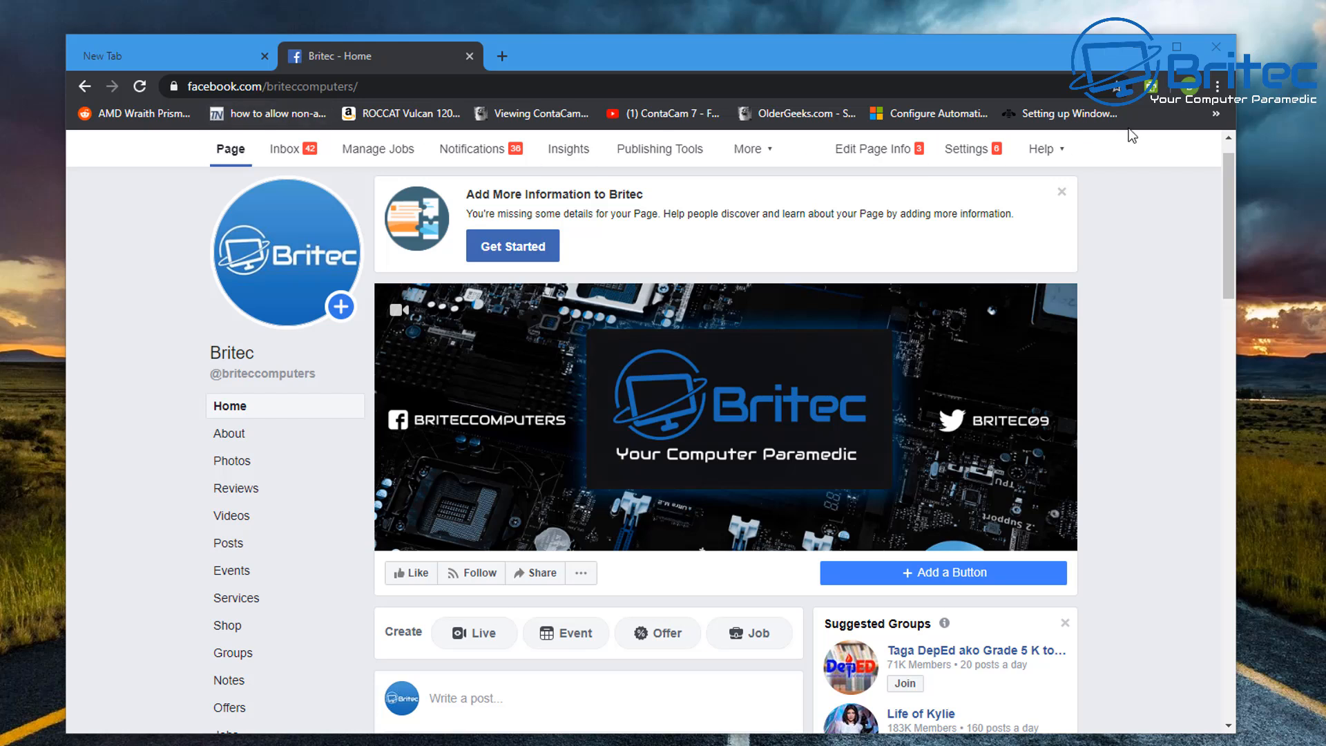
pyautogui.moveTo(1216, 87)
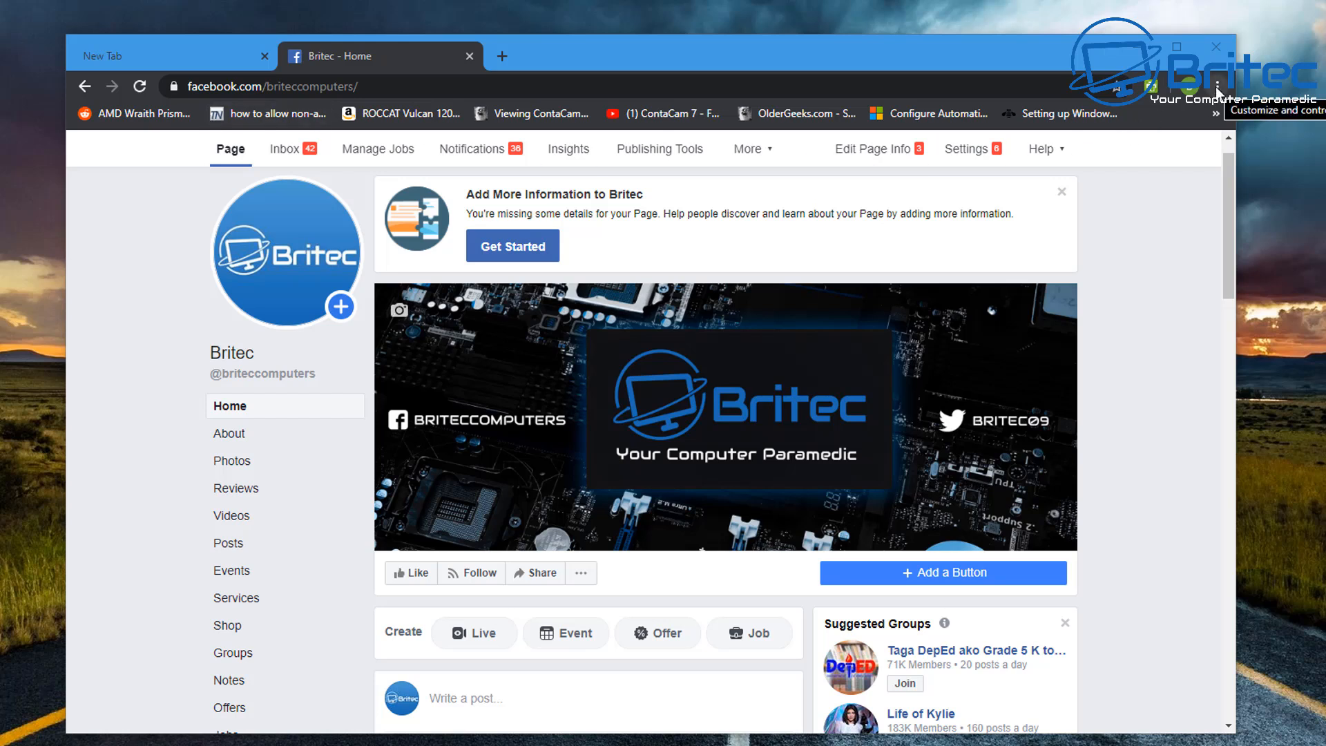
# - Check in Chrome's ⋮ Bookmarks submenu that Show bookmarks bar is enabled
pyautogui.click(1217, 86)
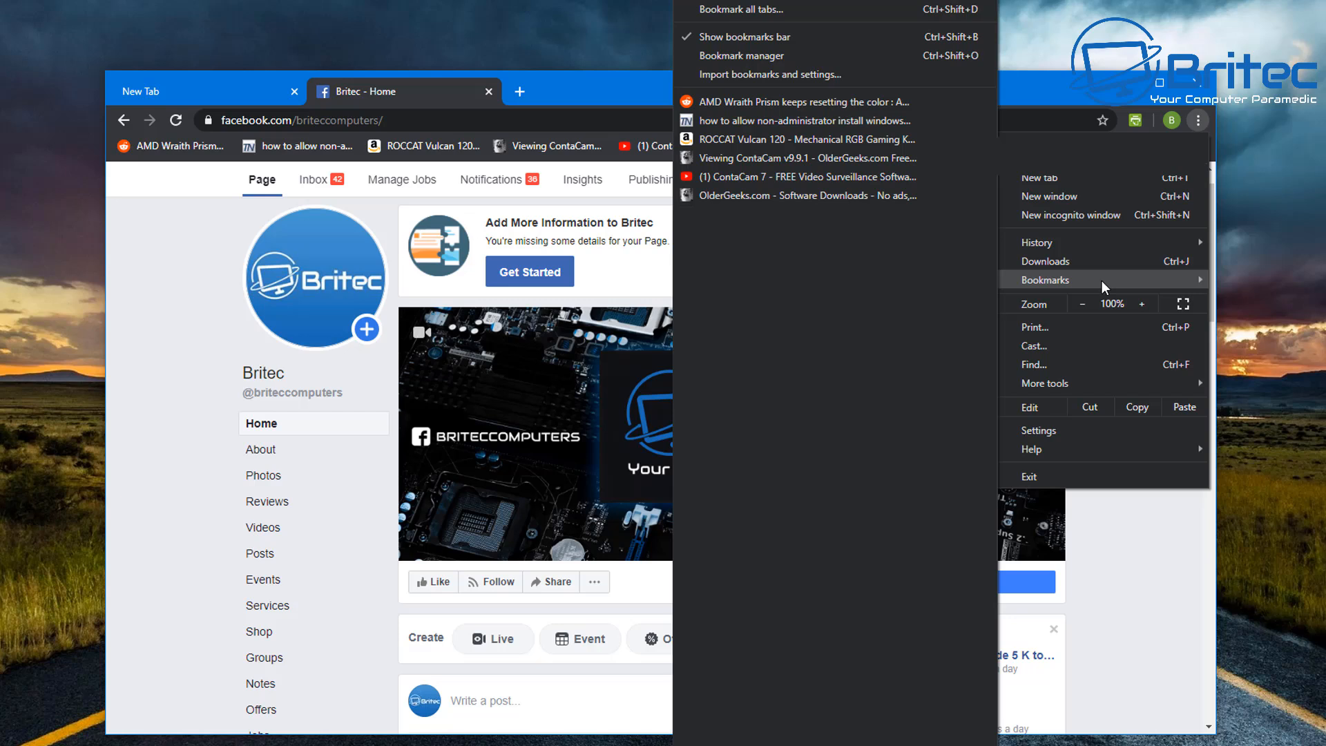
pyautogui.moveTo(1006, 263)
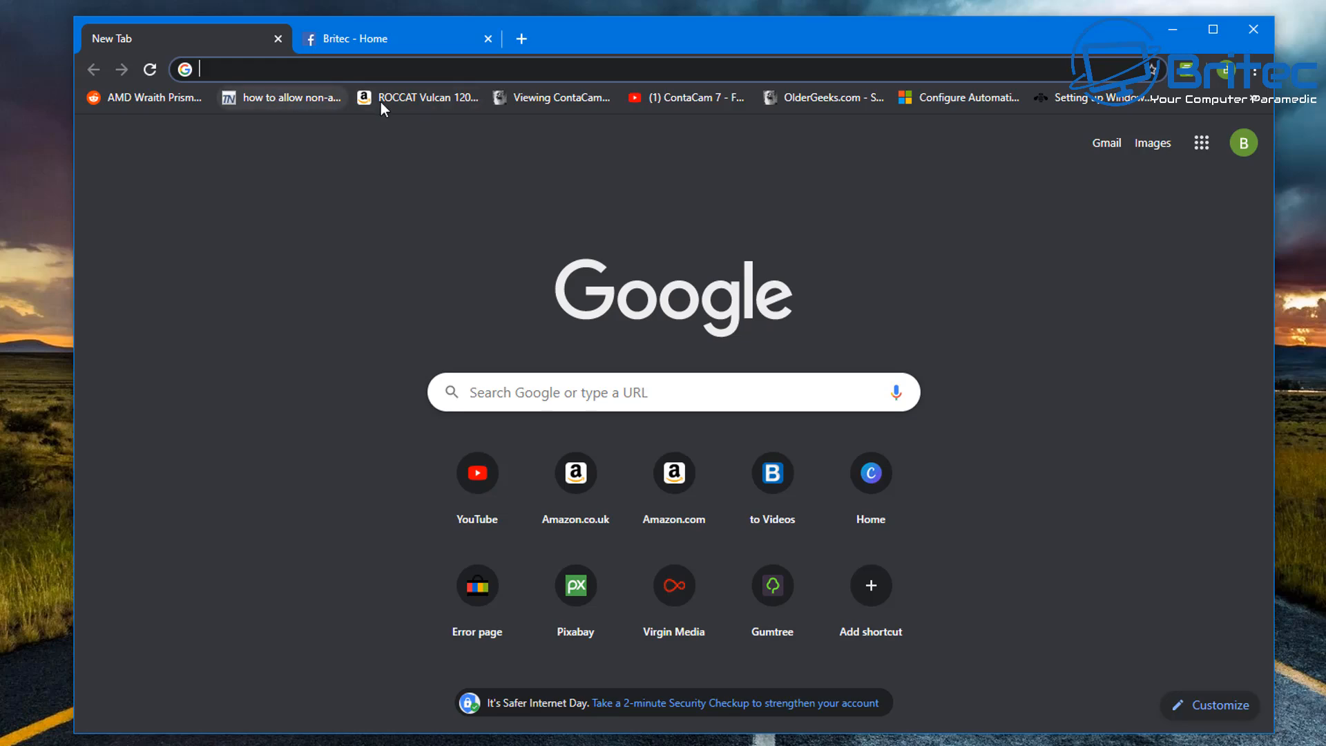
# - Compare the Britec Facebook and New Tab pages' bookmarks bars, then minimise Chrome
pyautogui.click(398, 38)
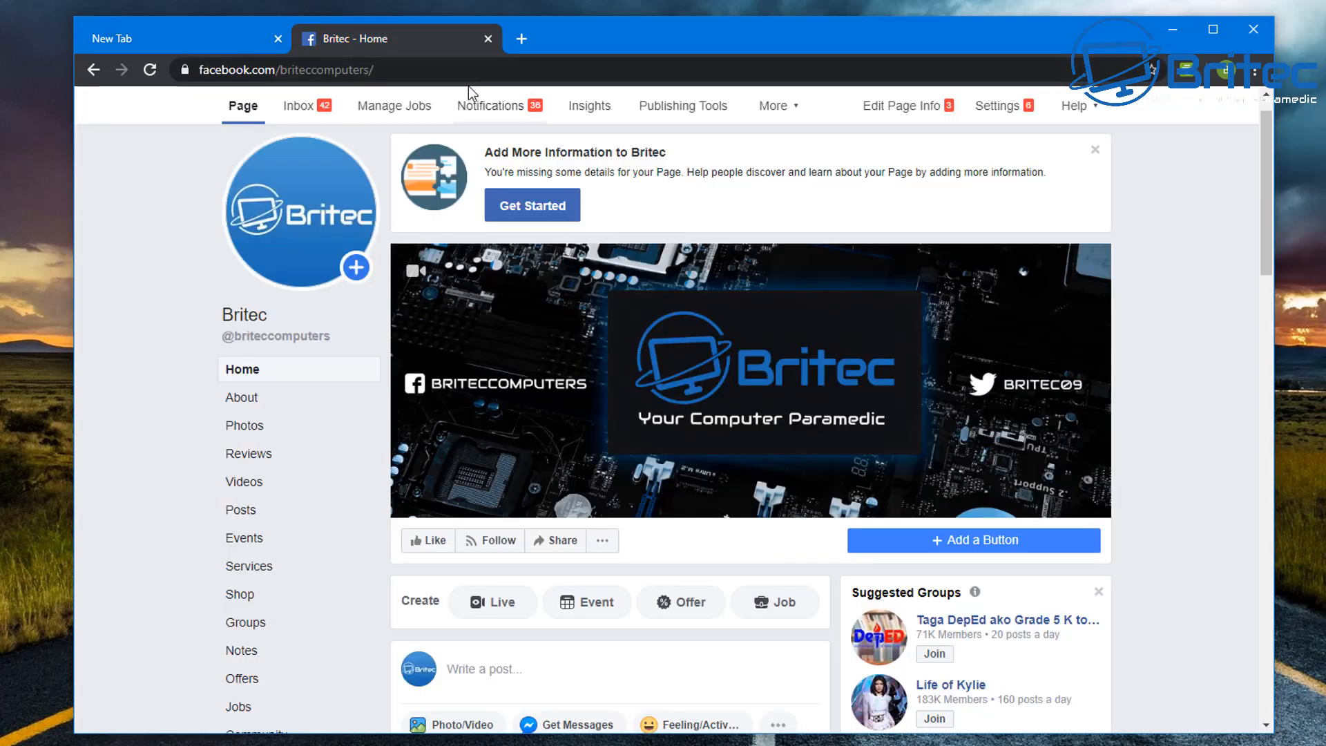
pyautogui.click(169, 38)
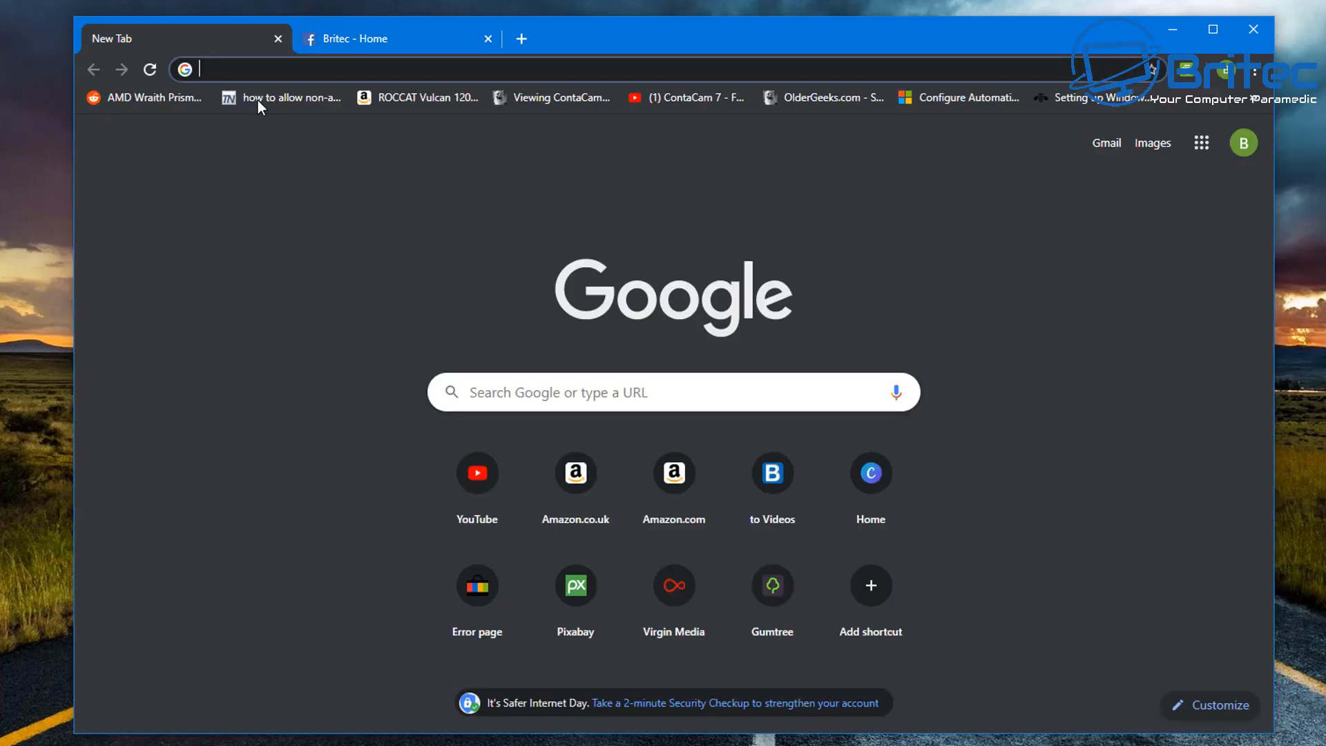
pyautogui.moveTo(528, 91)
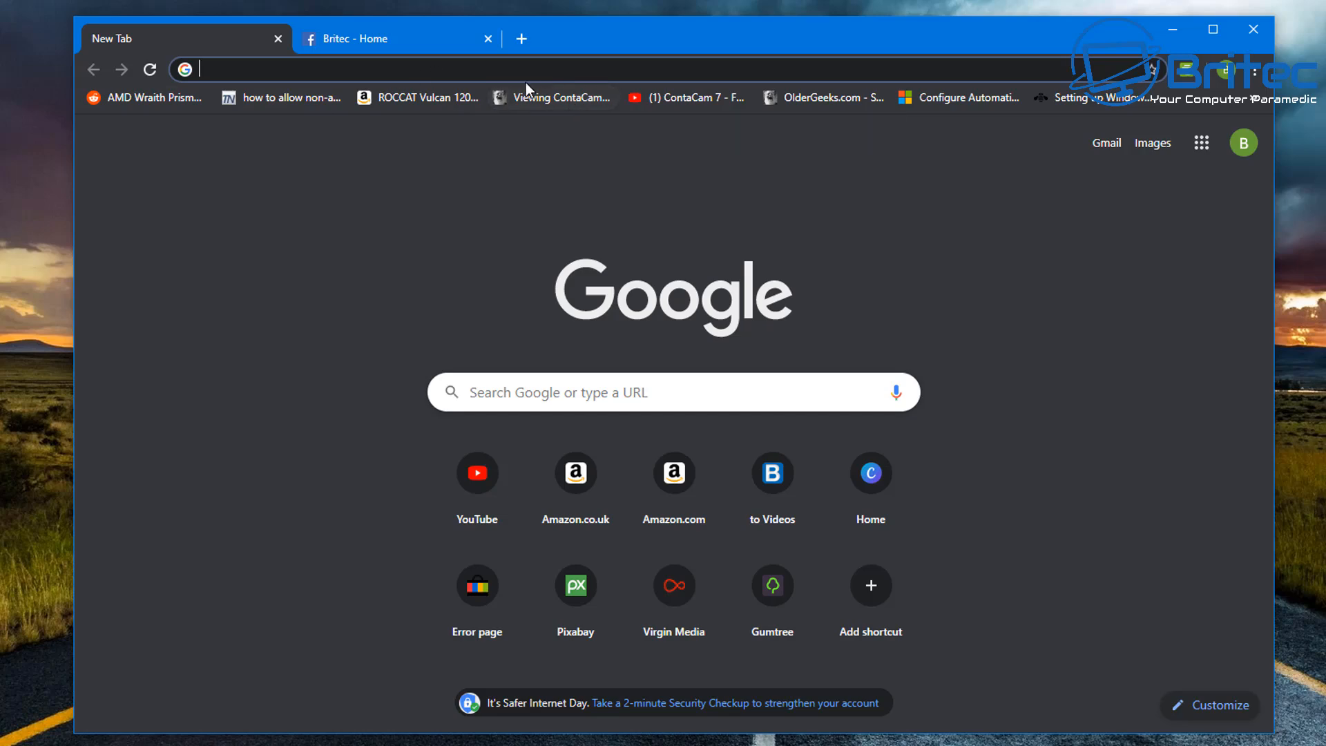
pyautogui.click(380, 38)
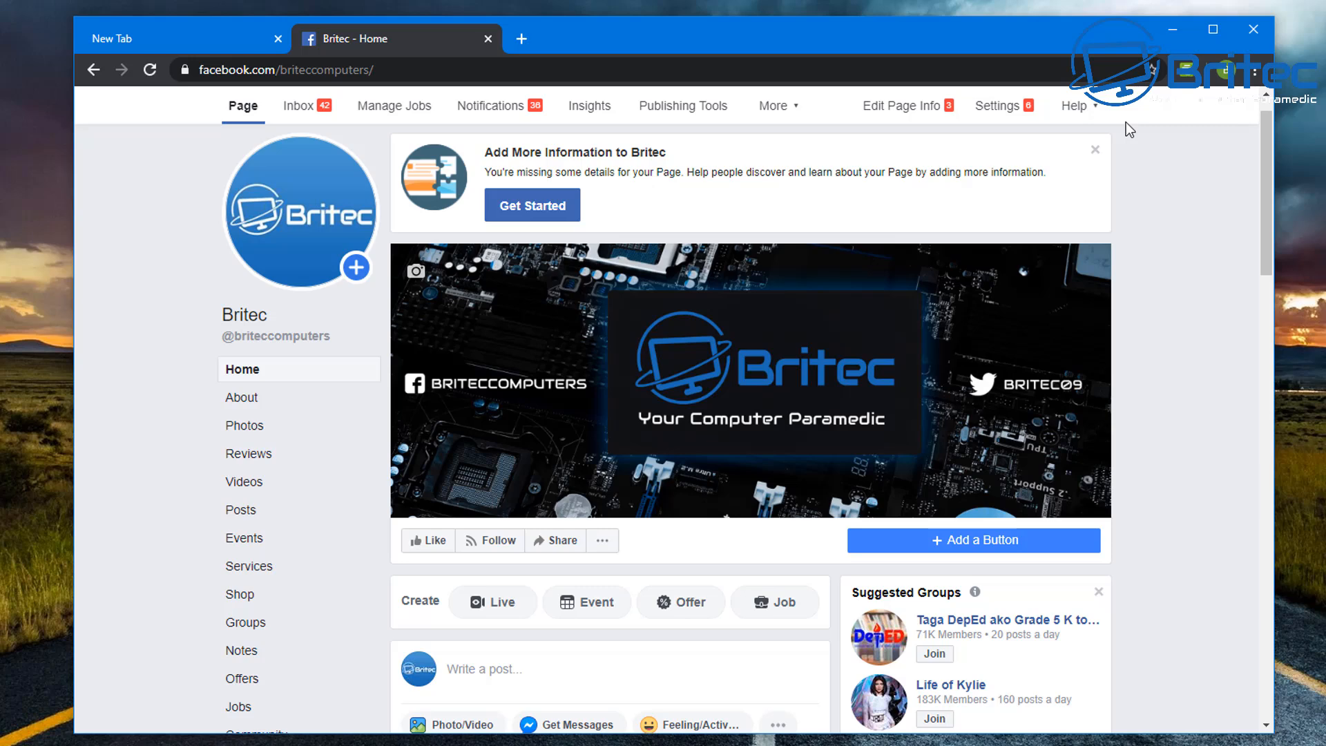
pyautogui.click(182, 38)
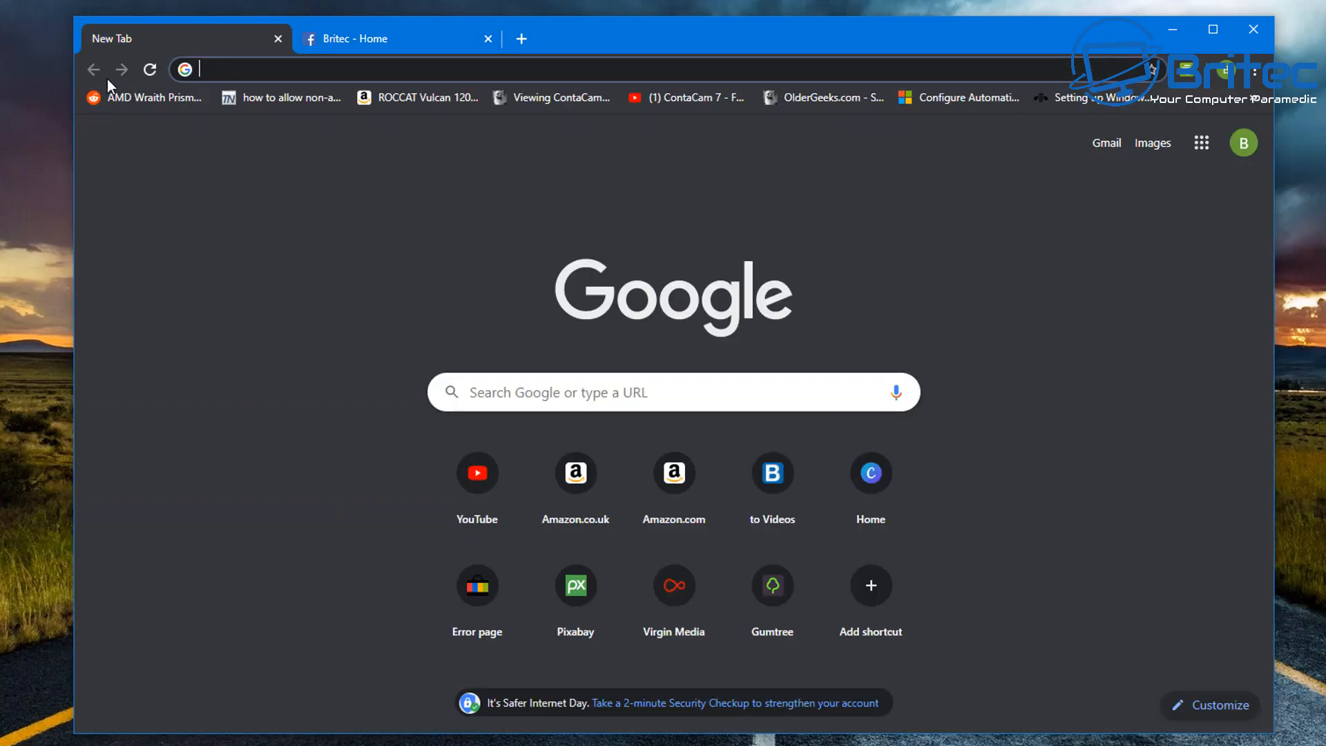
pyautogui.moveTo(1250, 457)
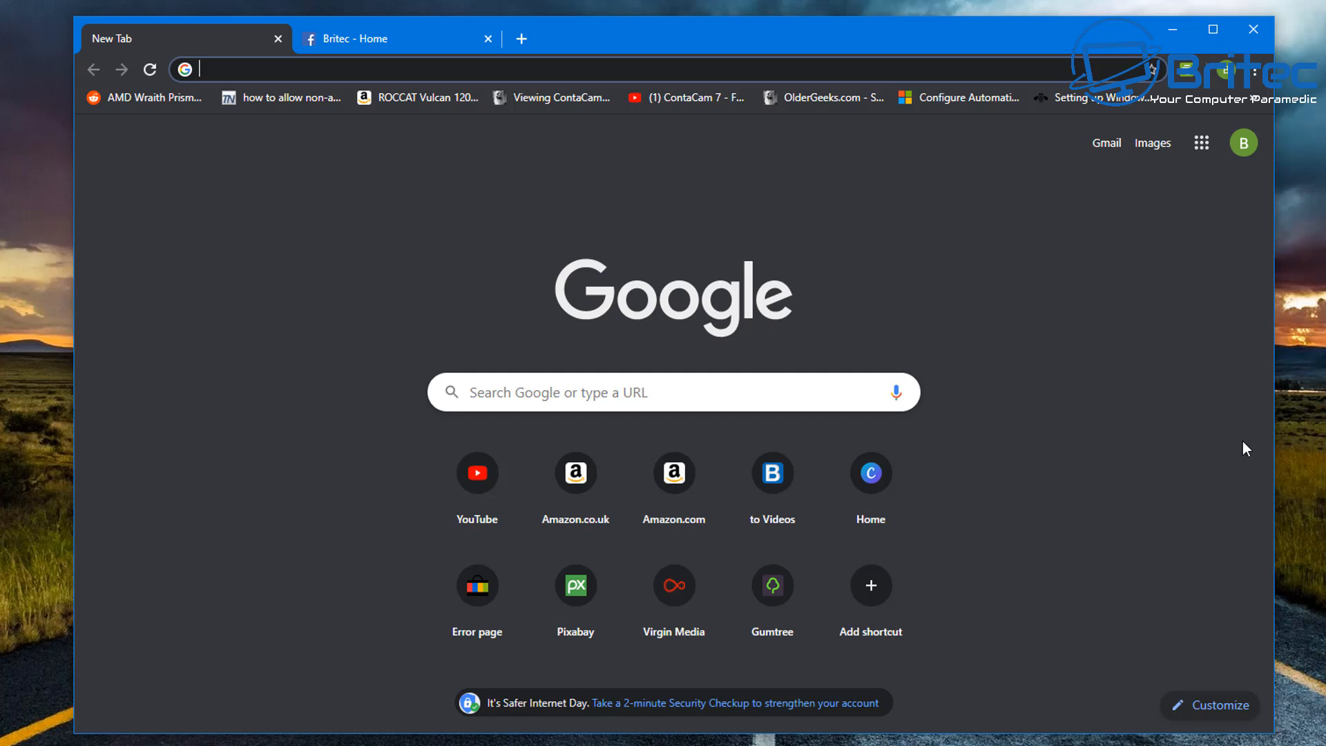
pyautogui.moveTo(1172, 34)
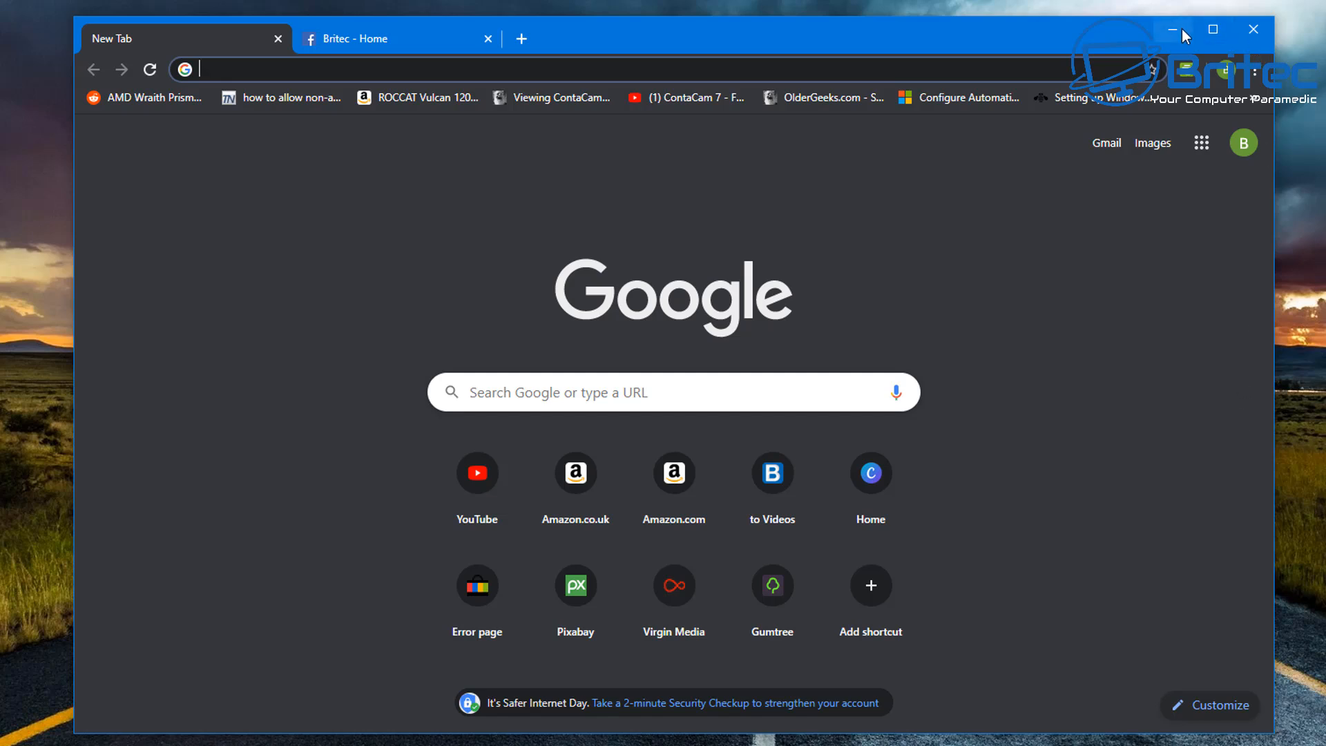
pyautogui.moveTo(1173, 31)
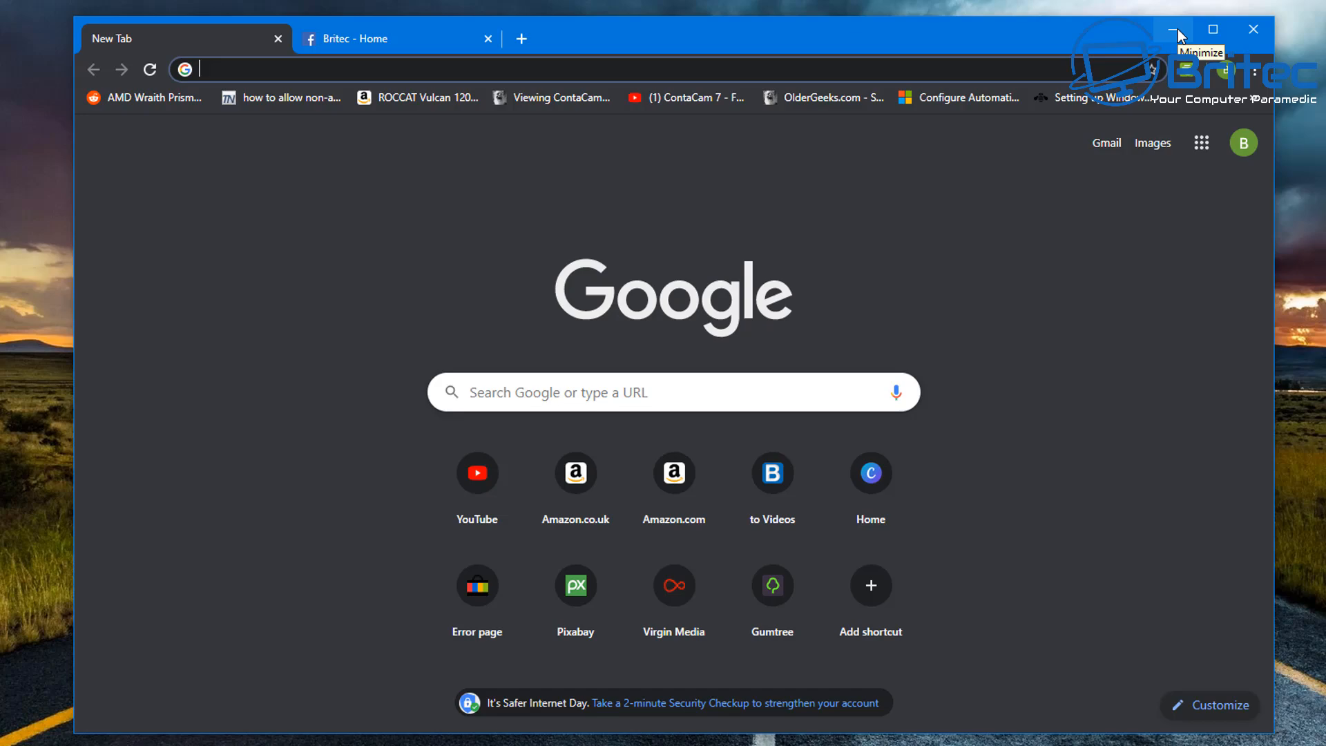
pyautogui.click(1176, 29)
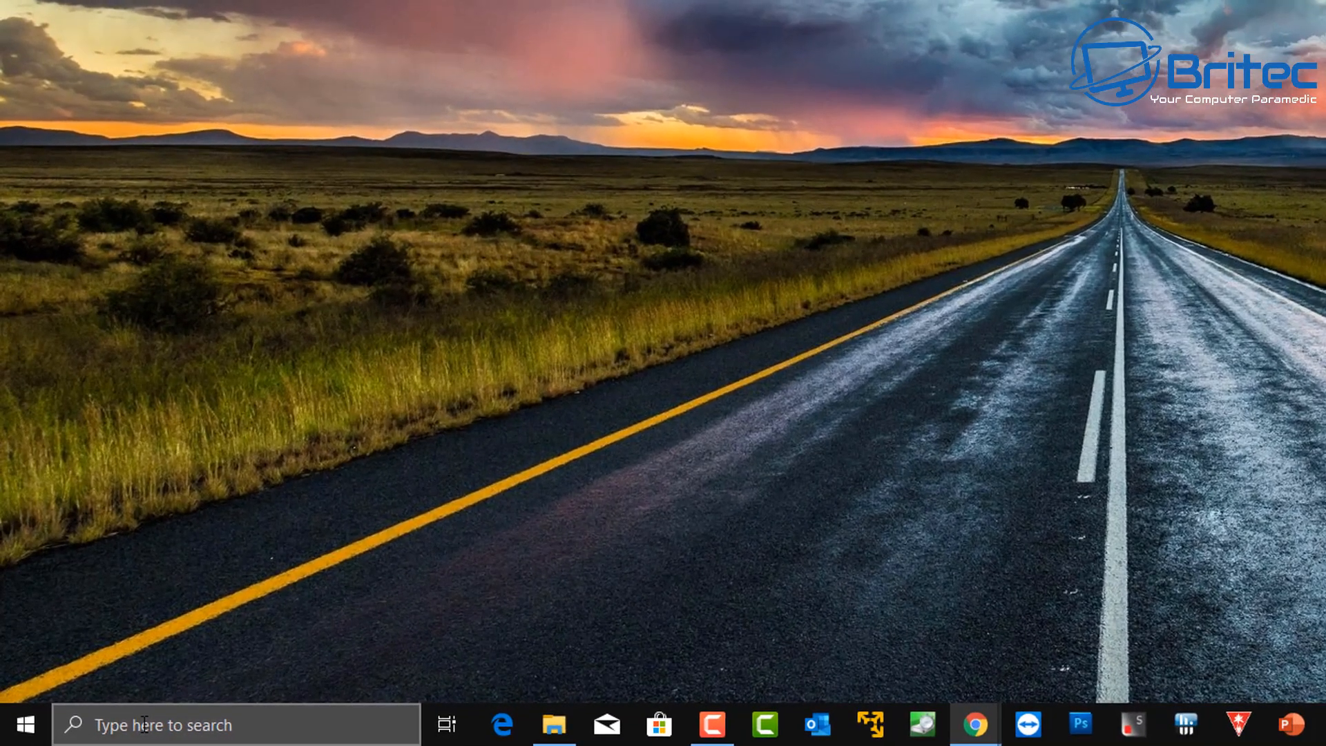
# - Search the taskbar for regedit and launch Registry Editor
pyautogui.write('rege')
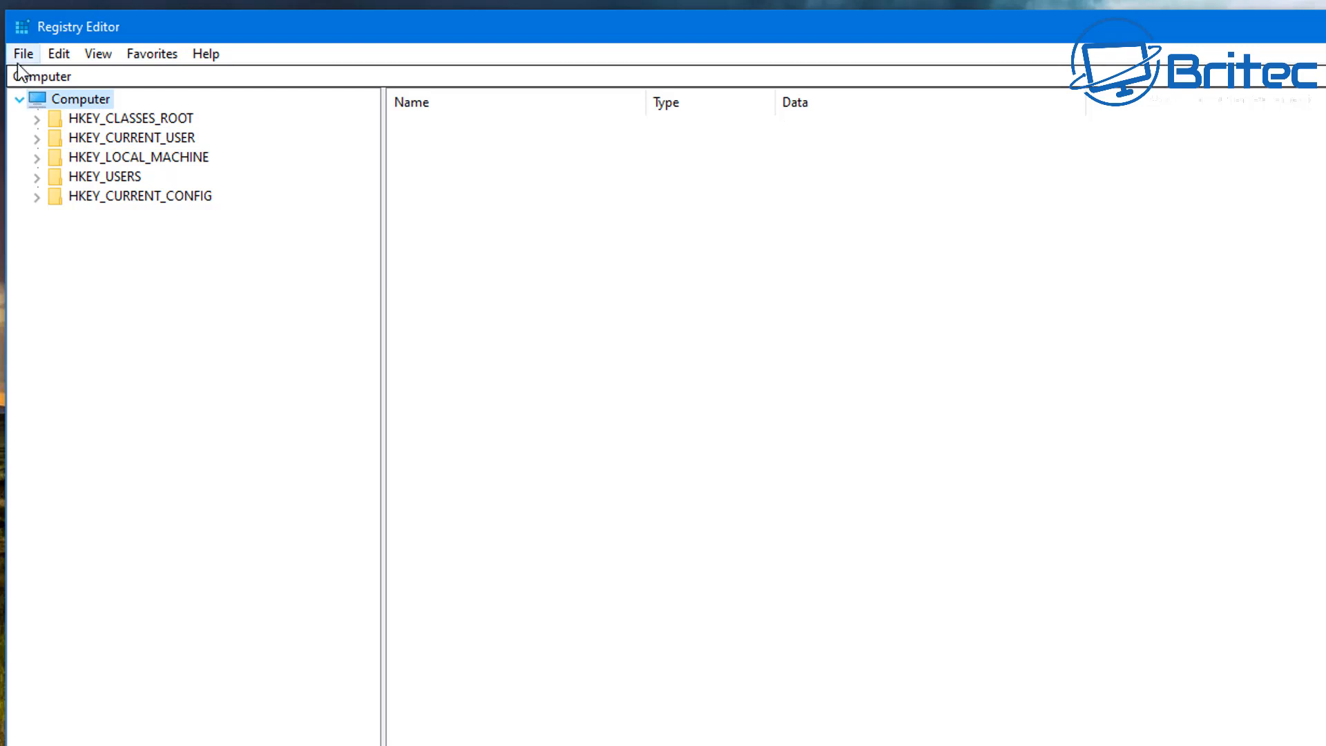
# - Select the HKEY_LOCAL_MACHINE hive in the Registry Editor tree
pyautogui.click(23, 53)
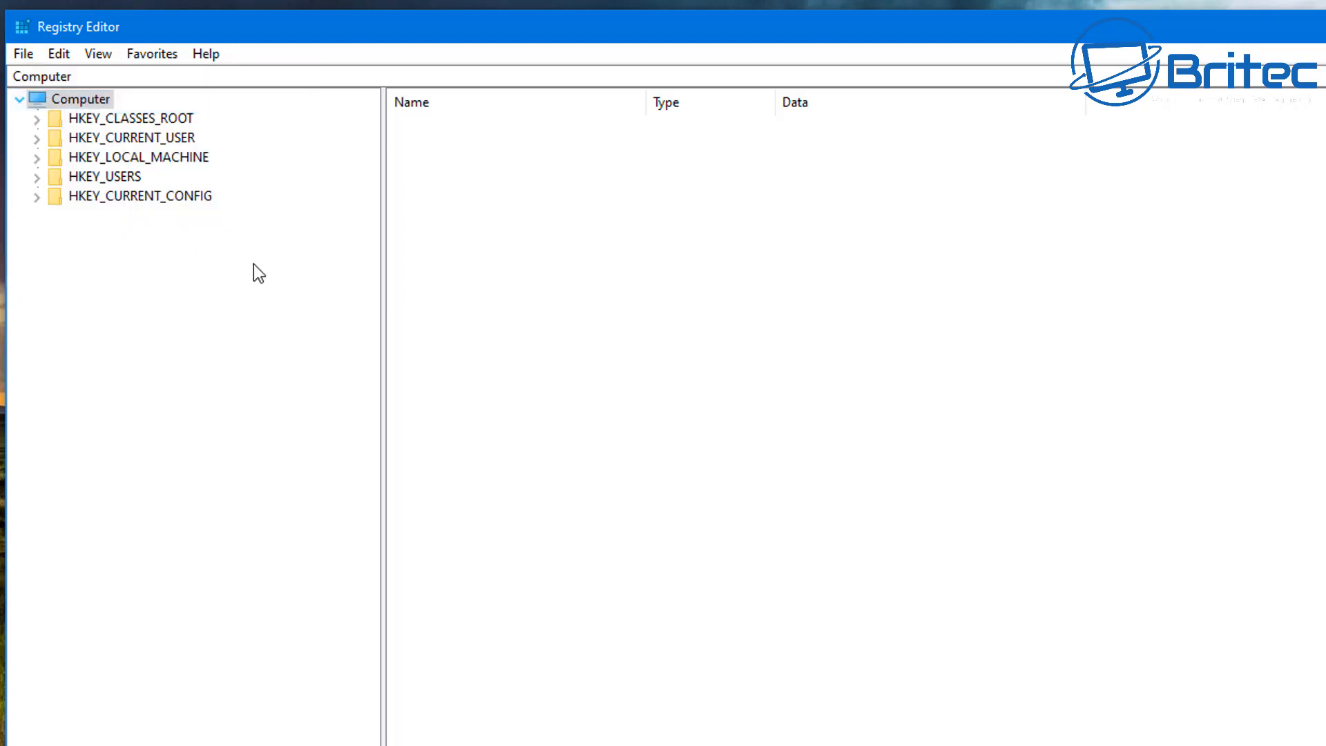
pyautogui.moveTo(665, 579)
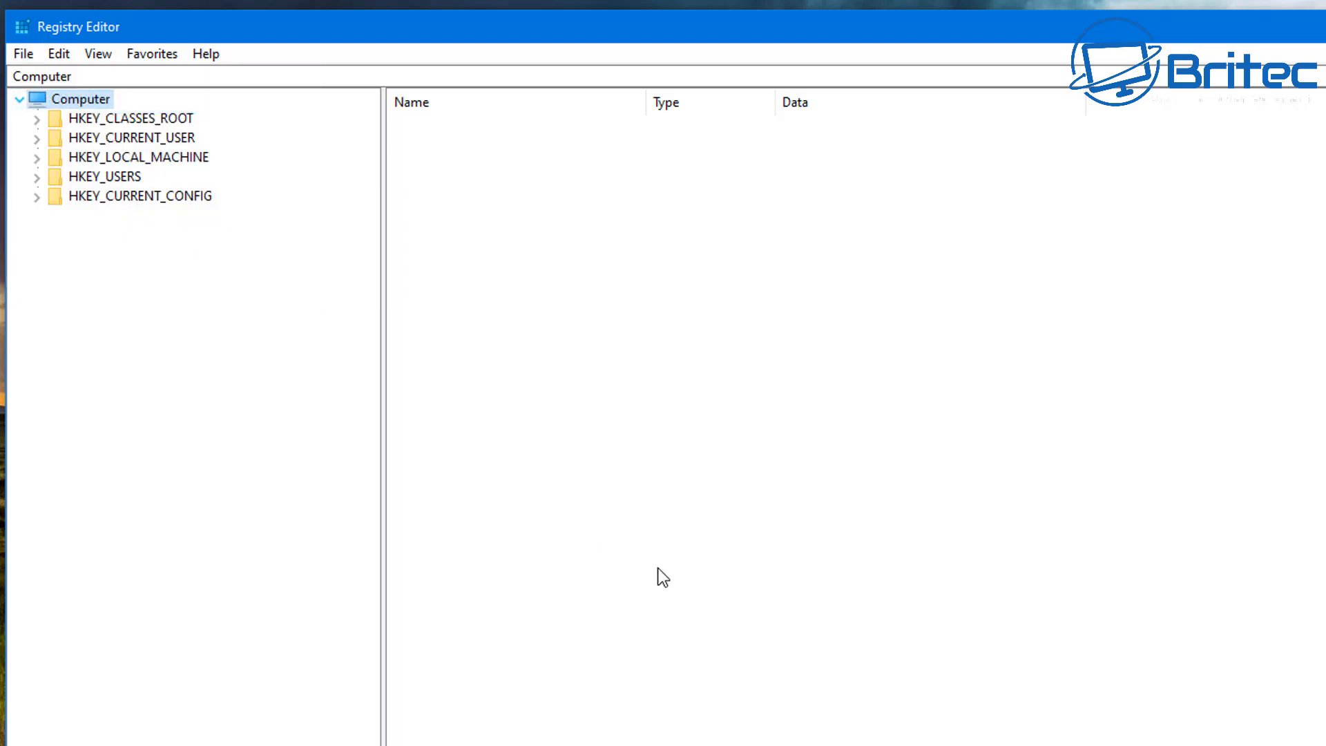
pyautogui.click(138, 157)
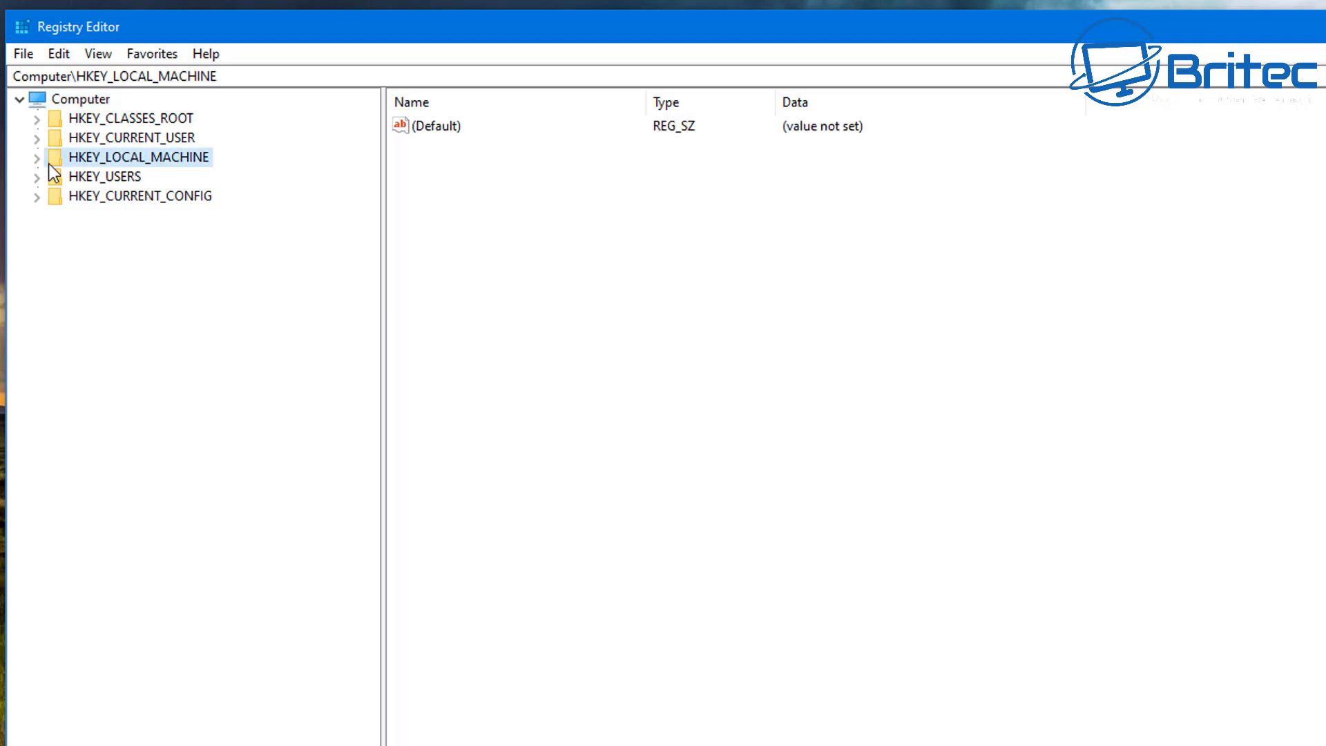
# - Navigate through SOFTWARE, Policies and Google to the Chrome policy key
pyautogui.click(37, 158)
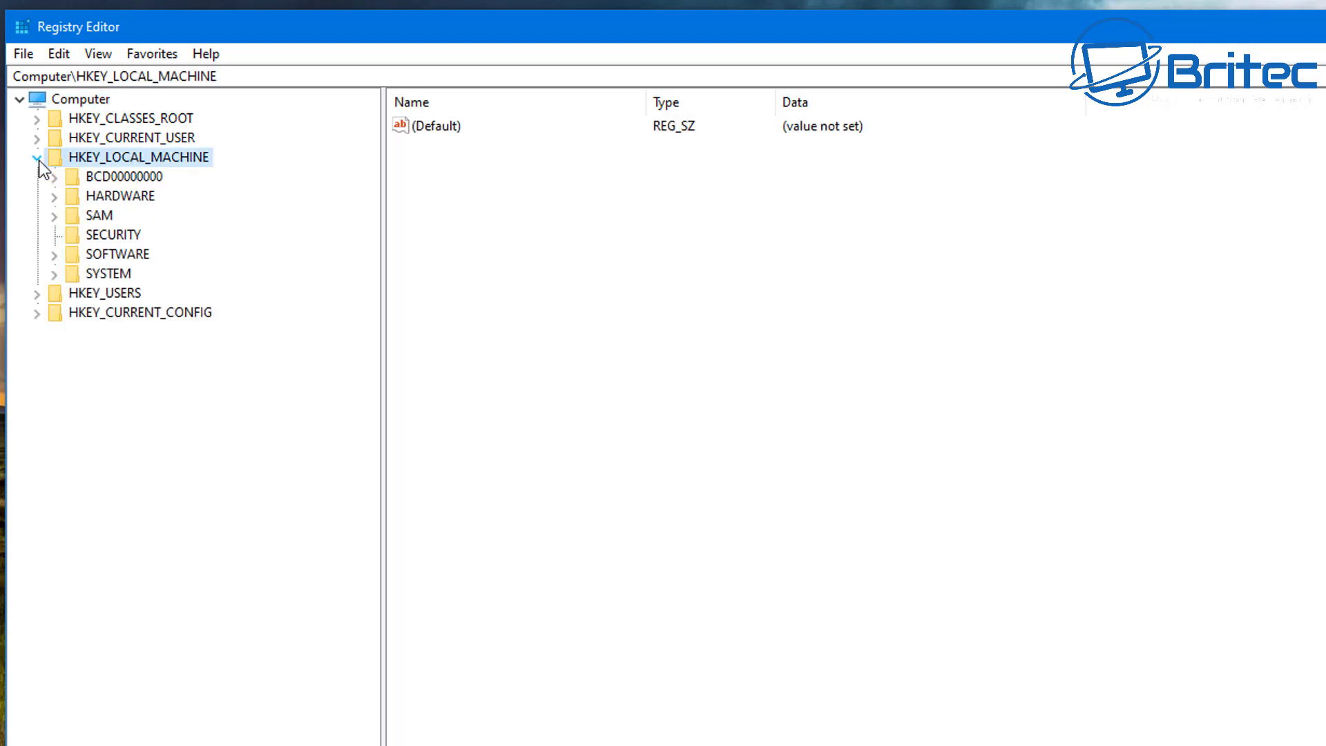
pyautogui.click(117, 253)
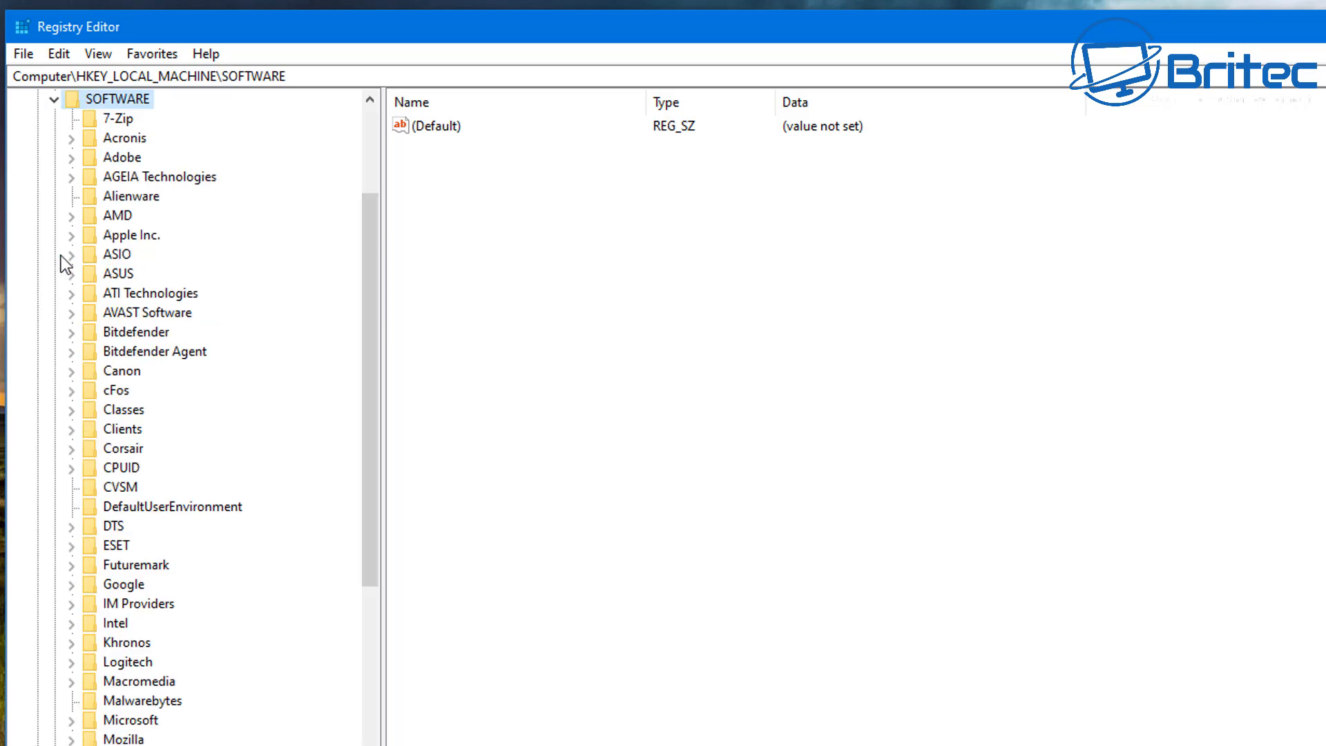
pyautogui.moveTo(384, 299)
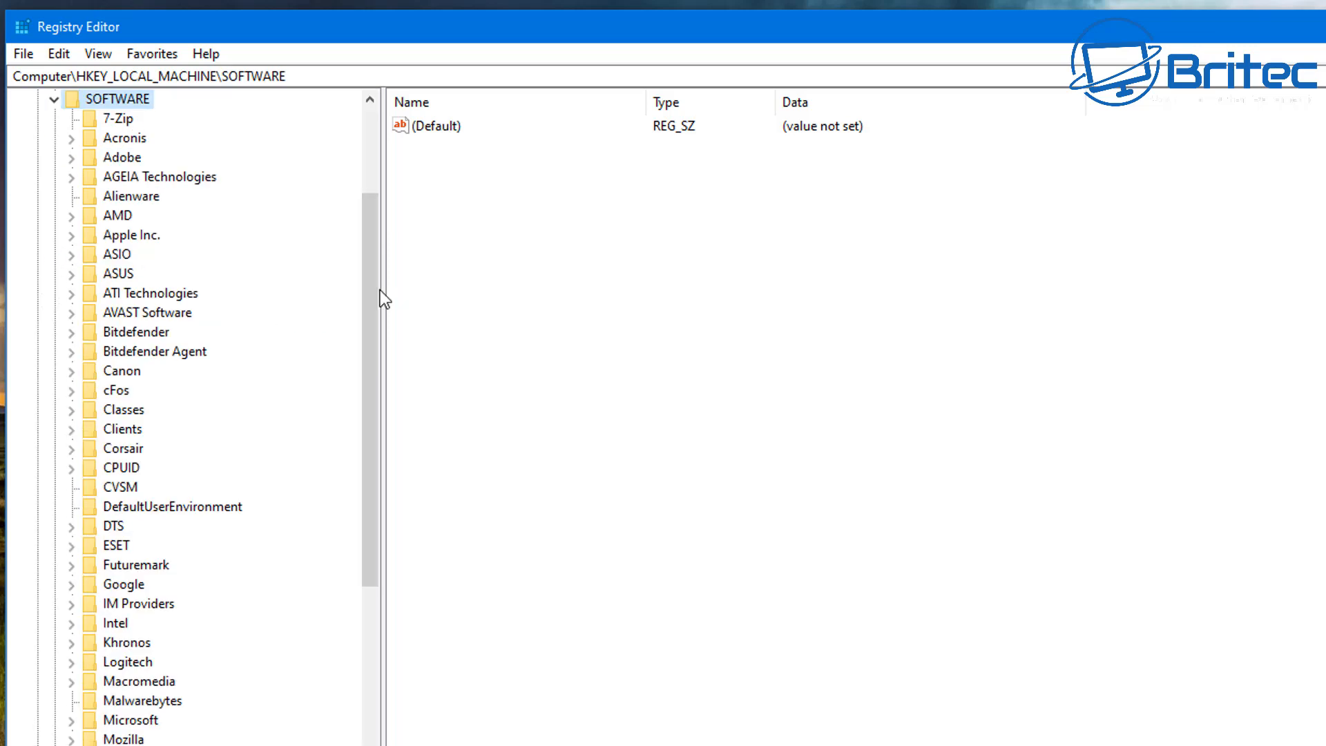
pyautogui.scroll(-3)
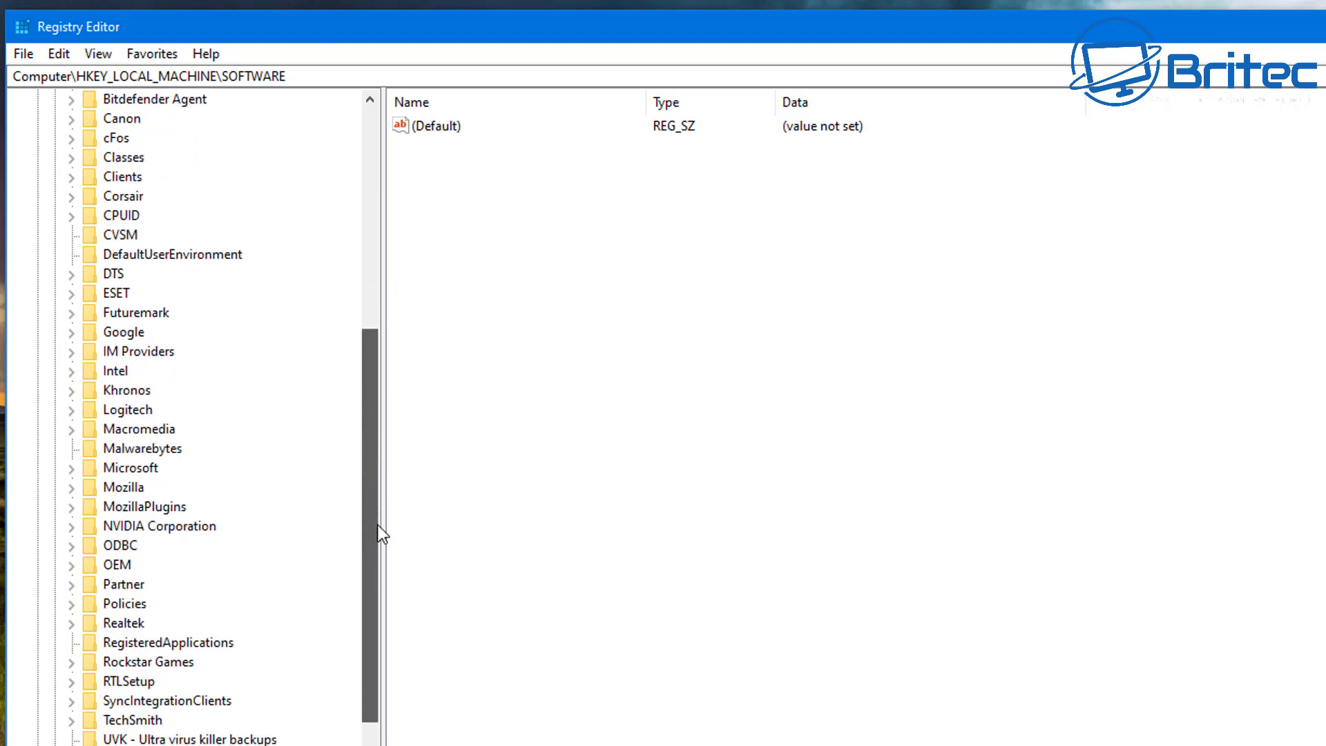
pyautogui.click(123, 603)
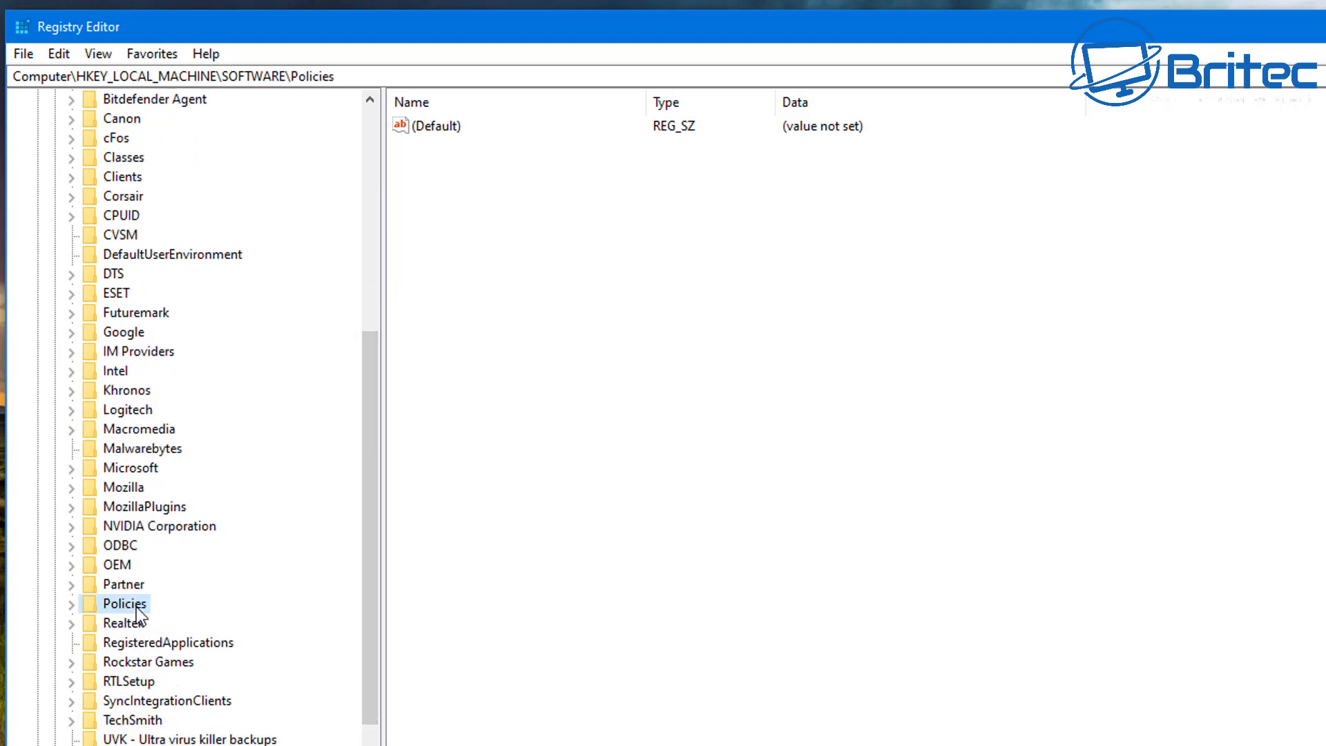
pyautogui.click(72, 604)
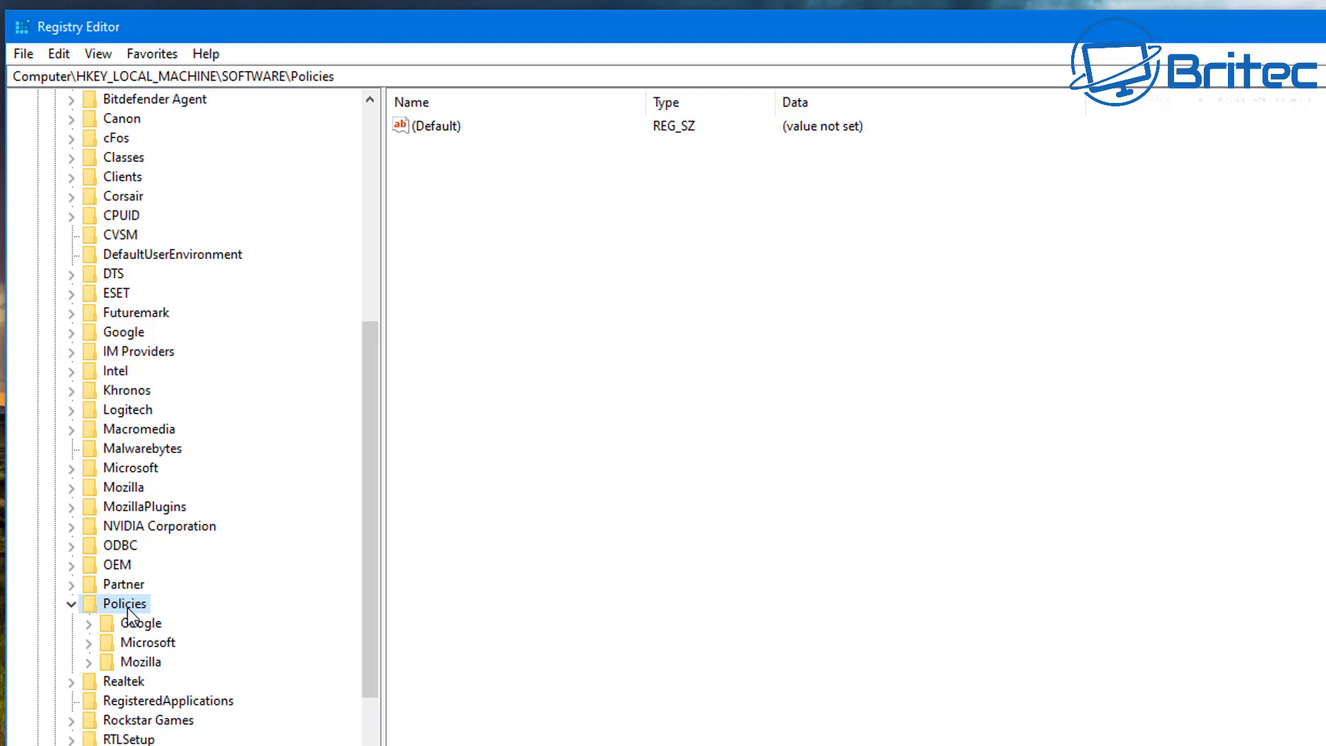
pyautogui.click(87, 623)
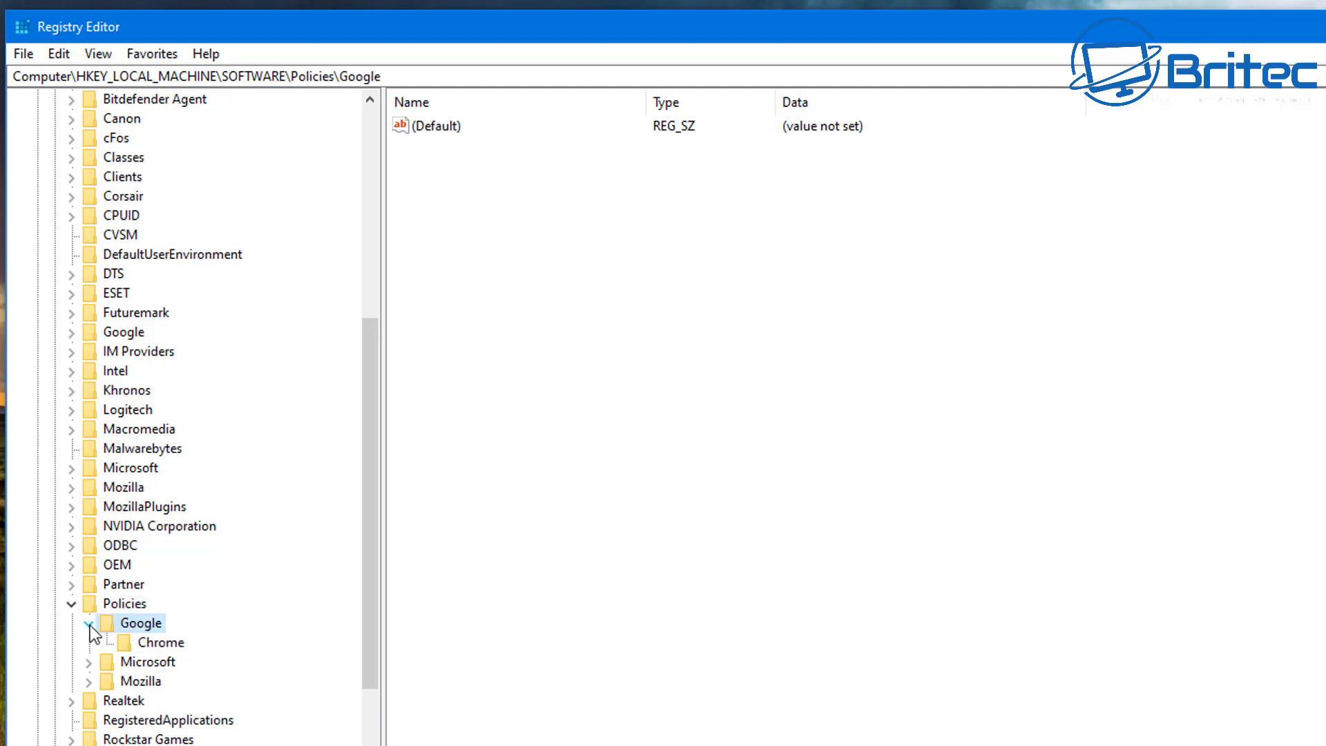
pyautogui.click(161, 643)
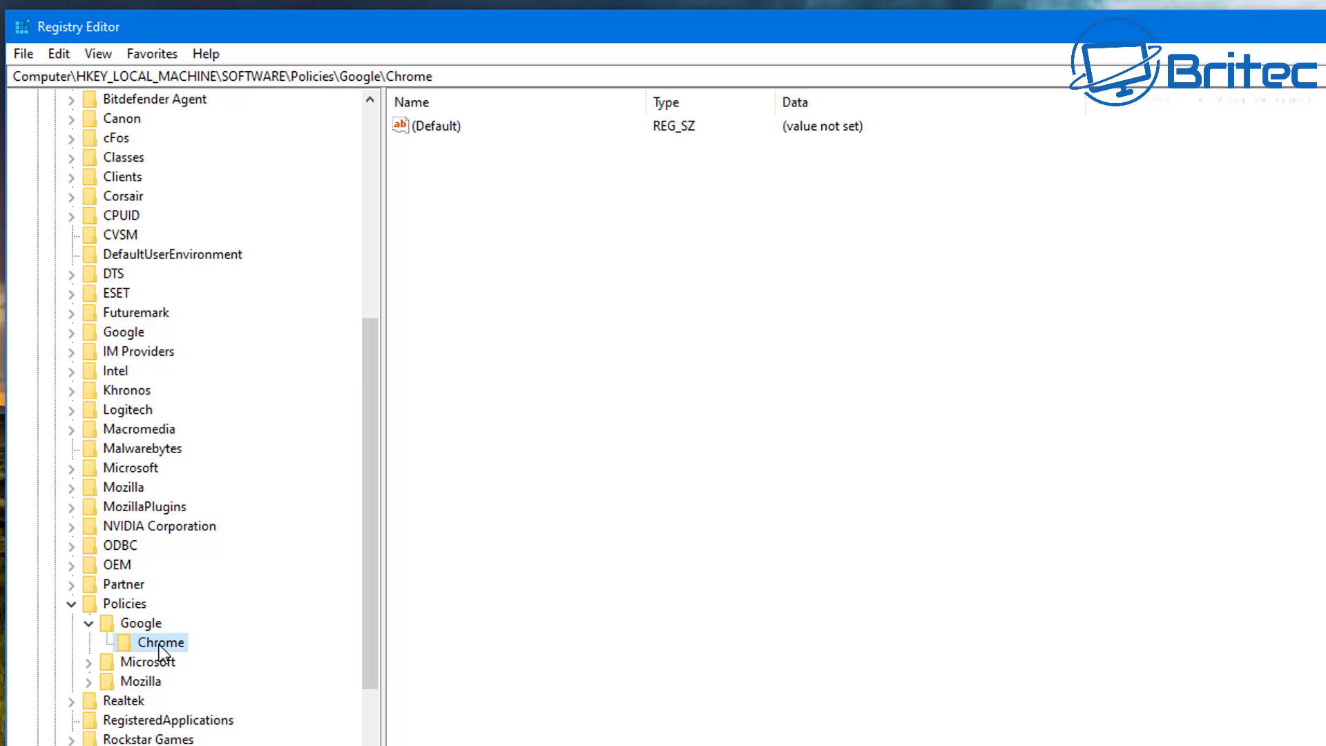
pyautogui.moveTo(573, 237)
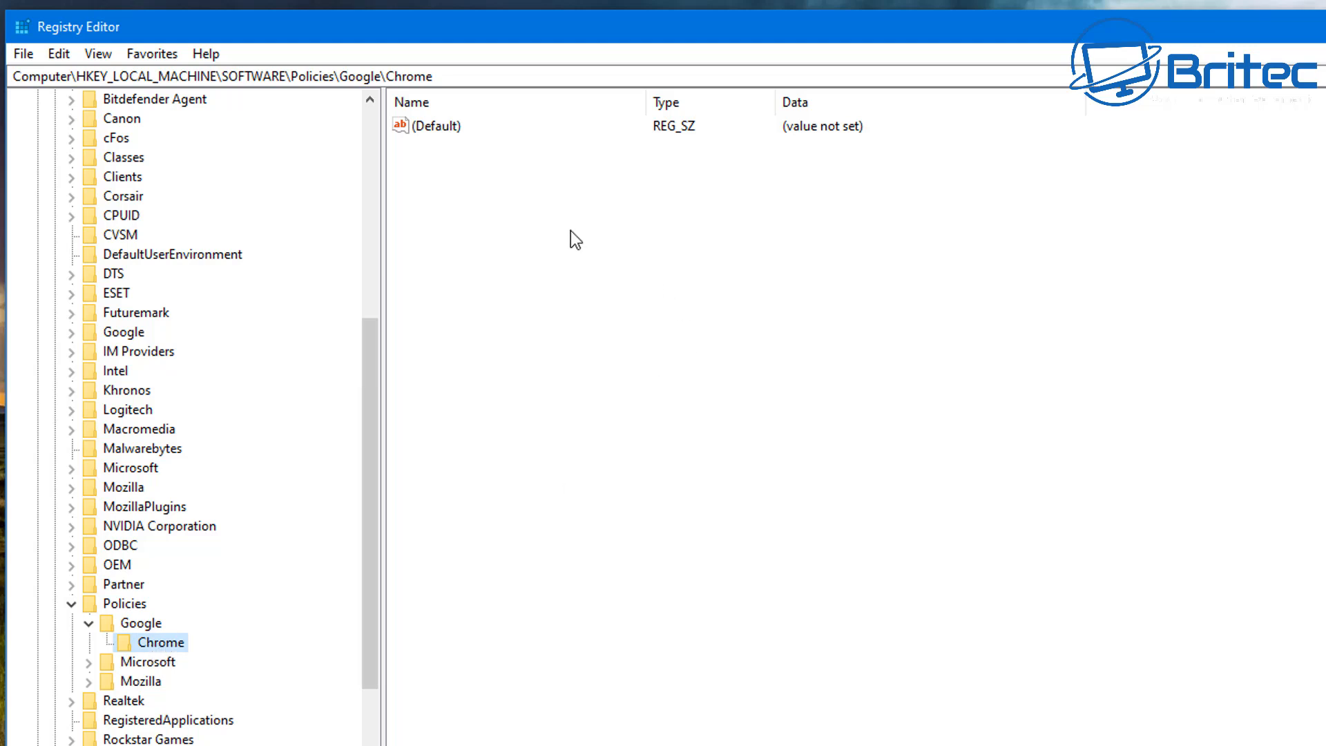
# - Create a DWORD (32-bit) value named BookmarkBarEnabled in the Chrome key
pyautogui.rightClick(575, 237)
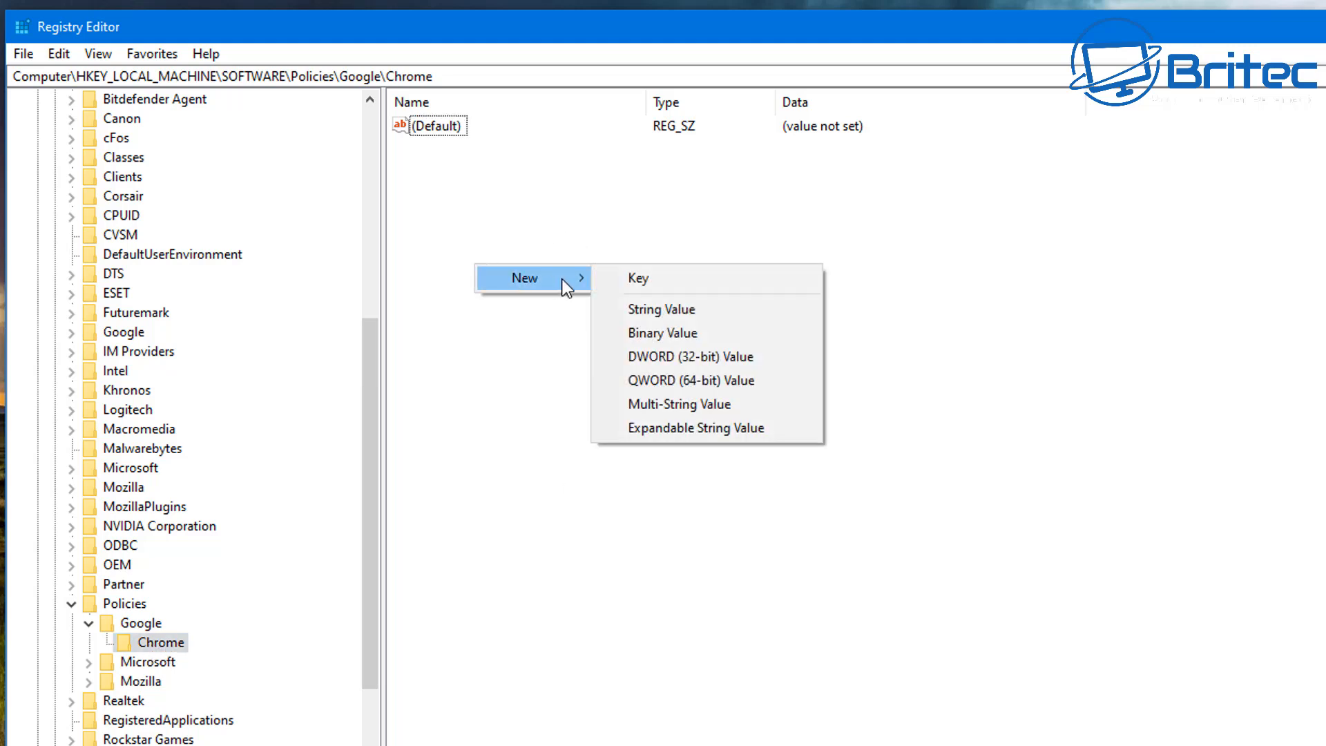
pyautogui.moveTo(702, 356)
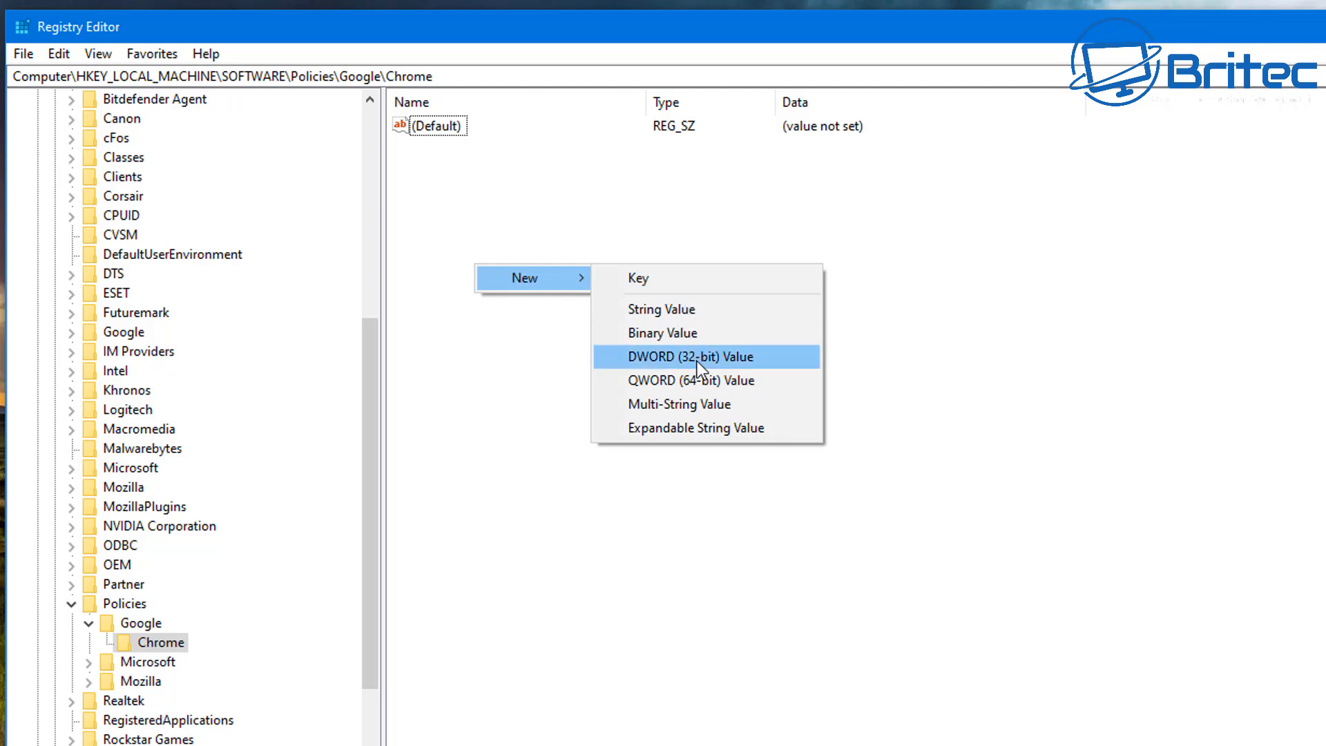
pyautogui.click(690, 356)
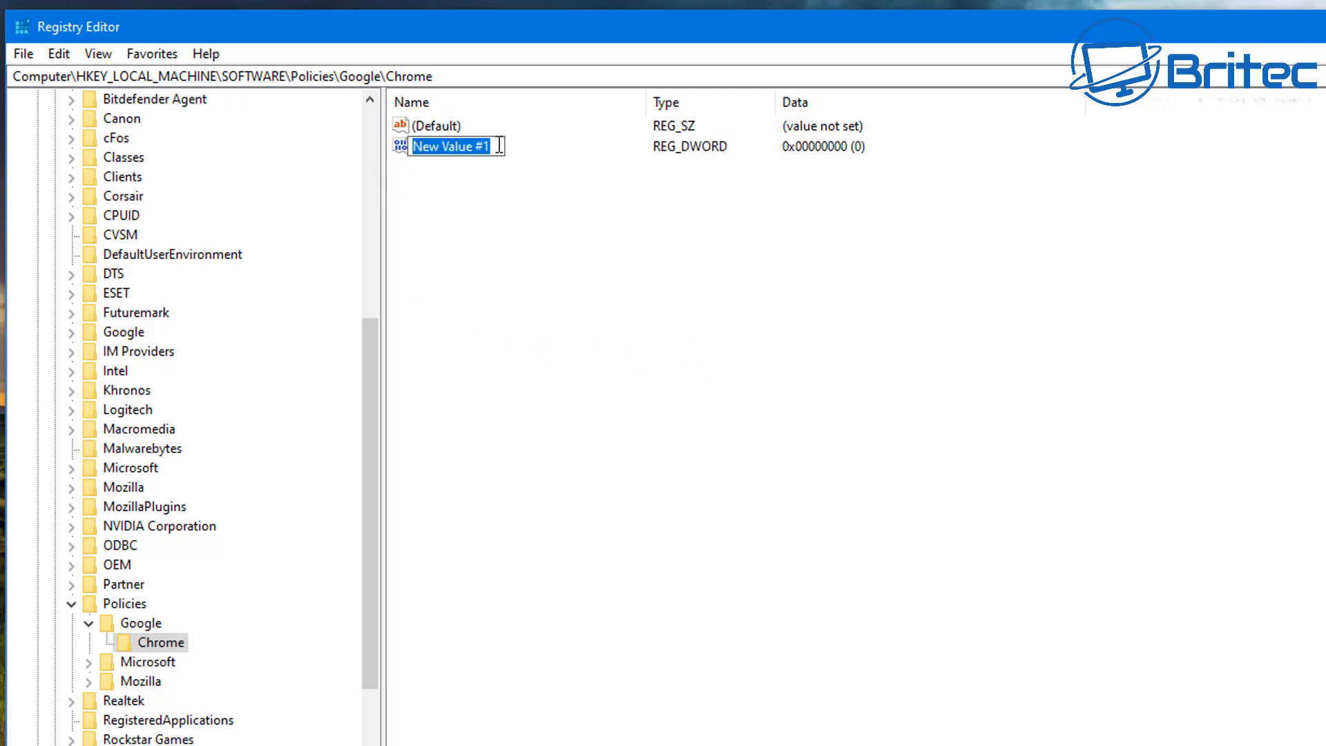
pyautogui.moveTo(776, 497)
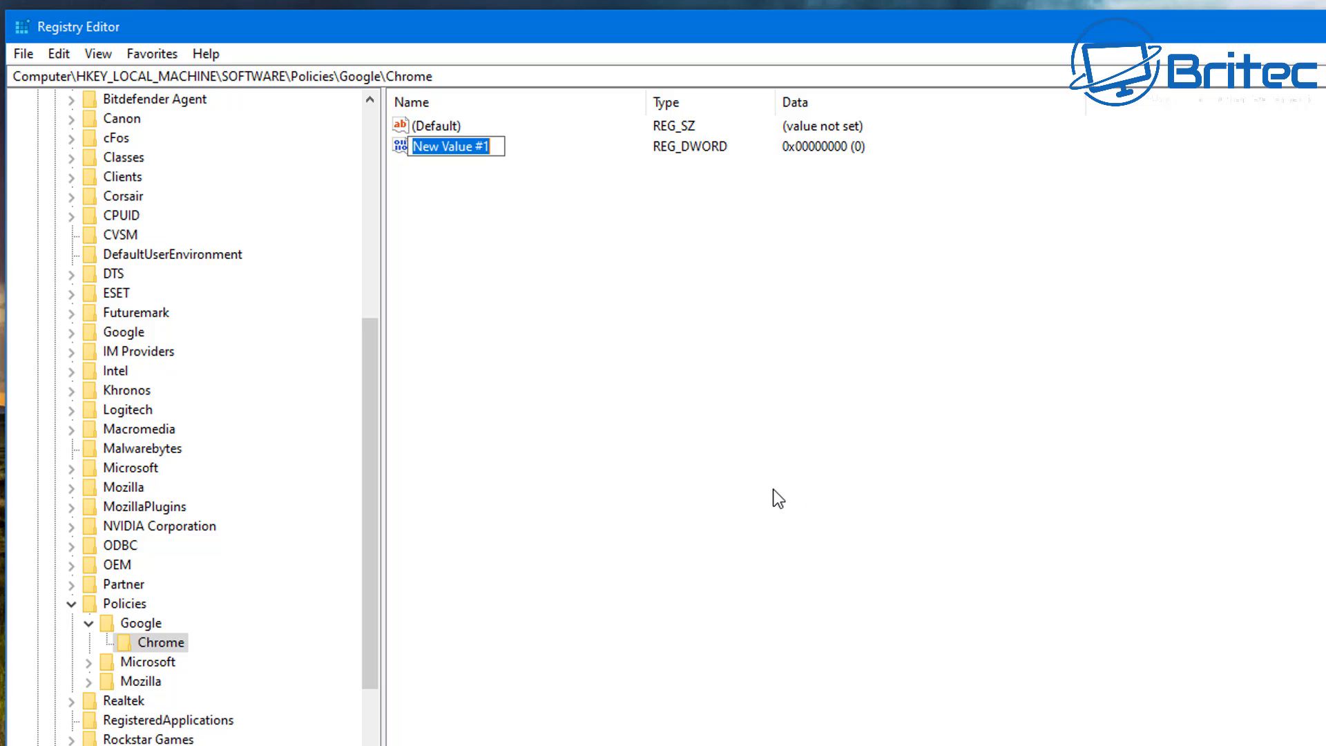
pyautogui.moveTo(757, 497)
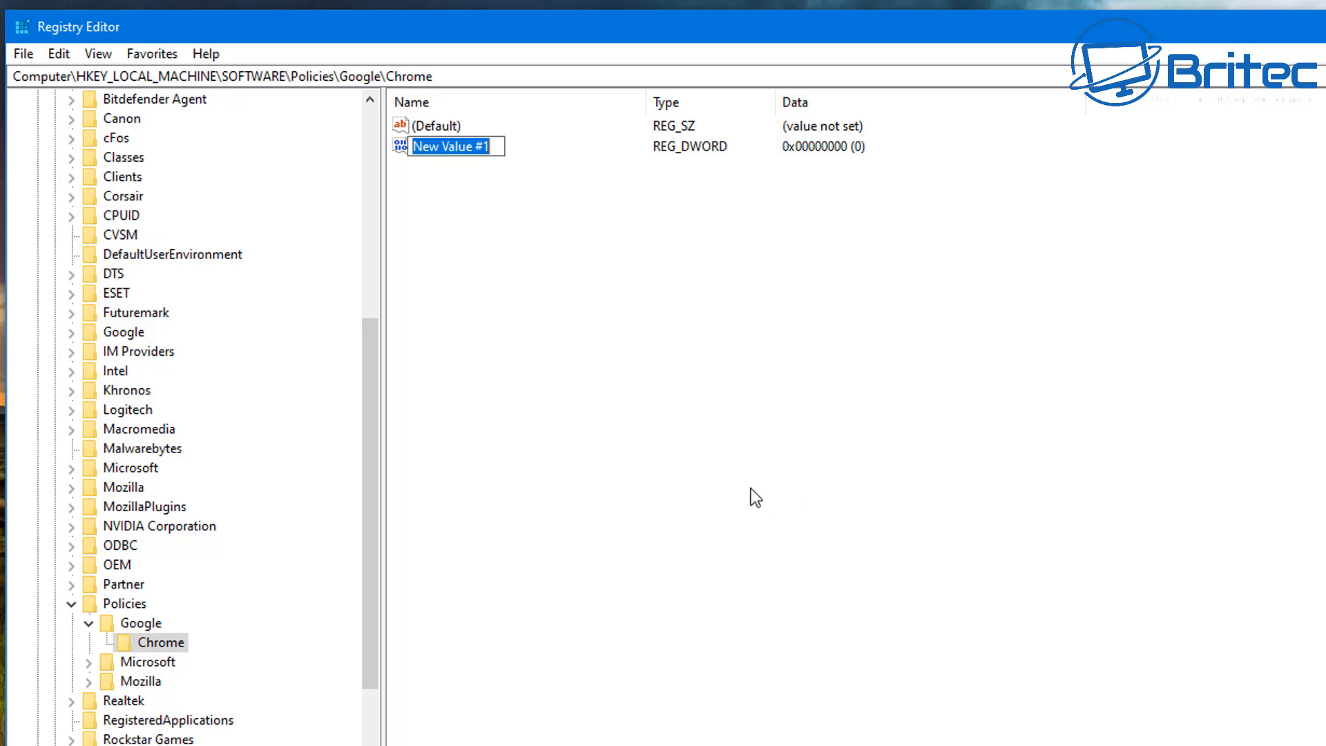
pyautogui.write('B')
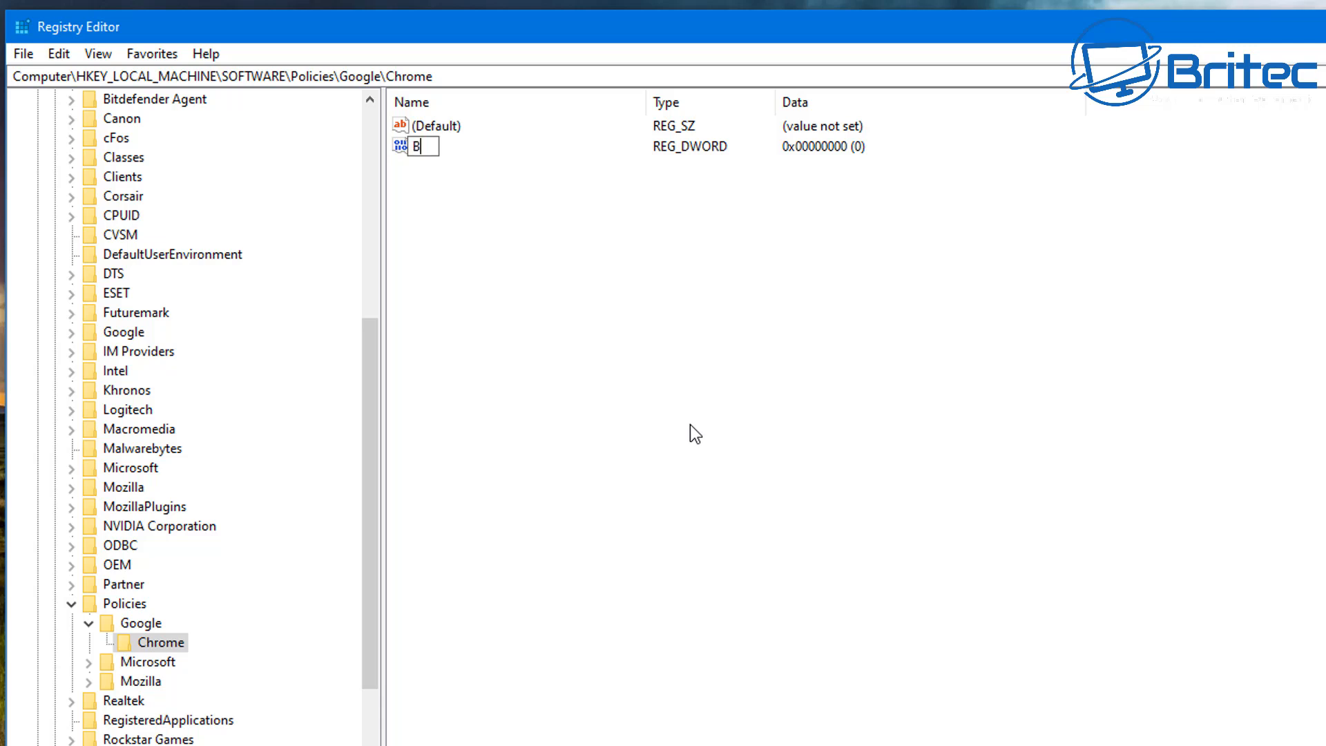
pyautogui.write('ook')
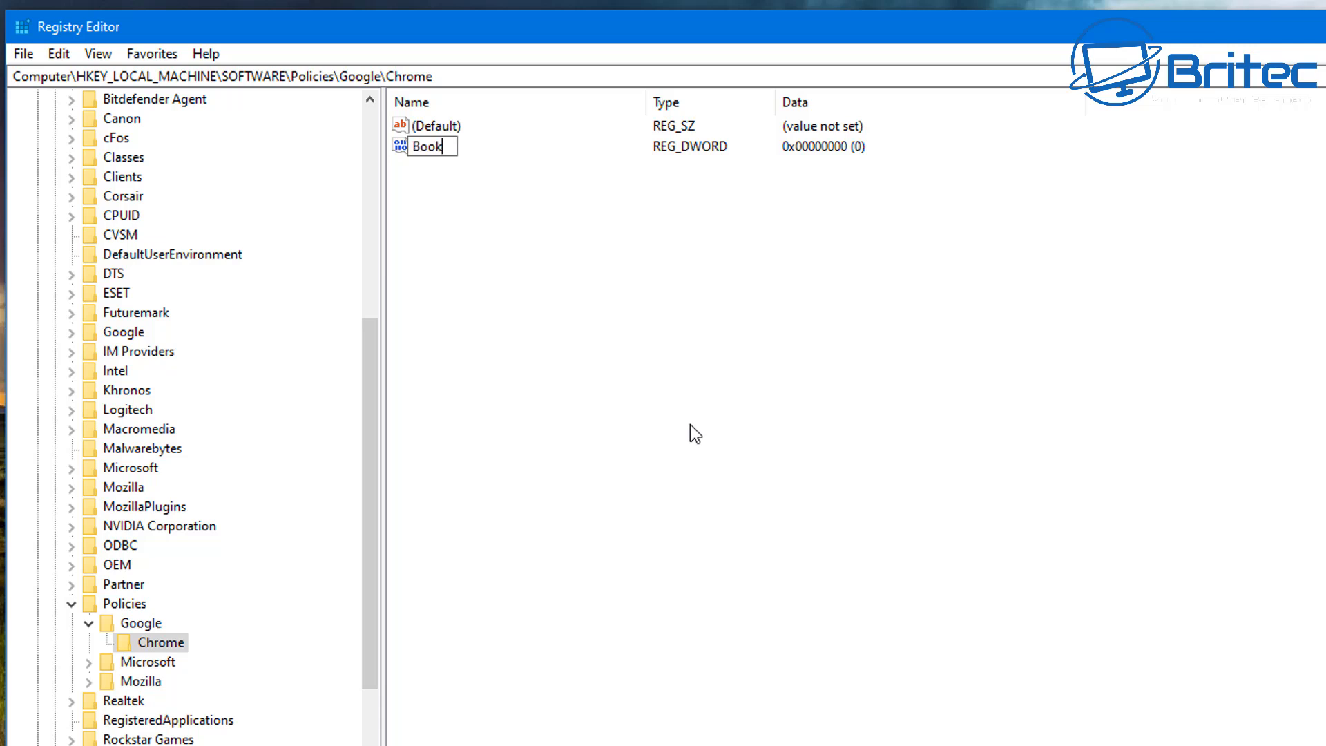
pyautogui.write('mark')
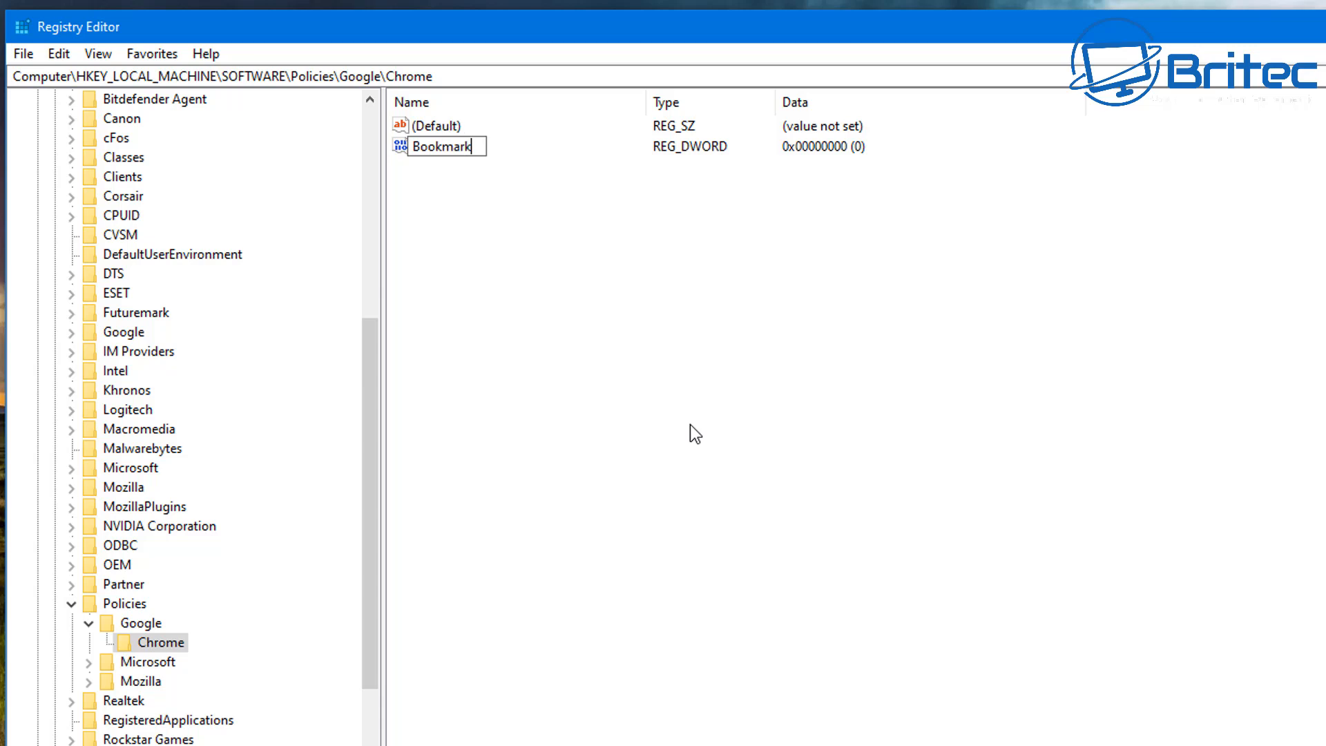
pyautogui.write('BarEnabled')
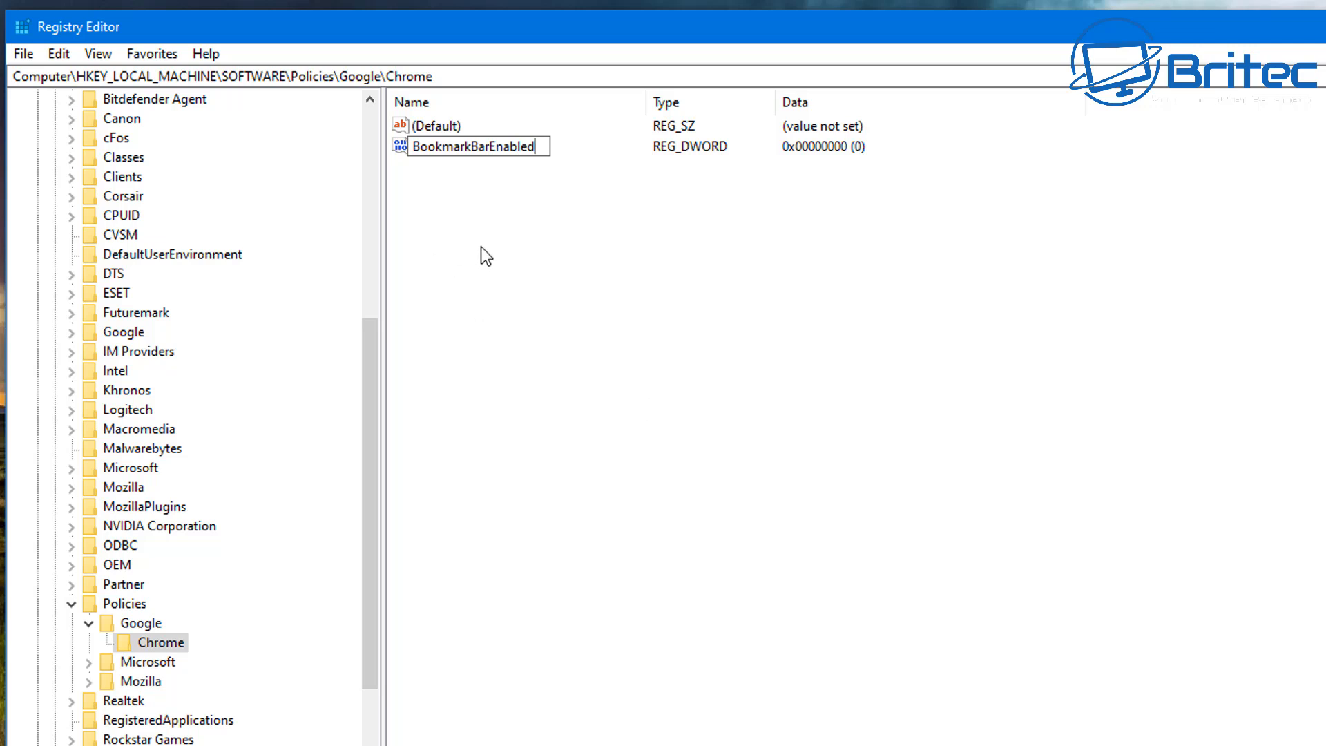
pyautogui.click(474, 146)
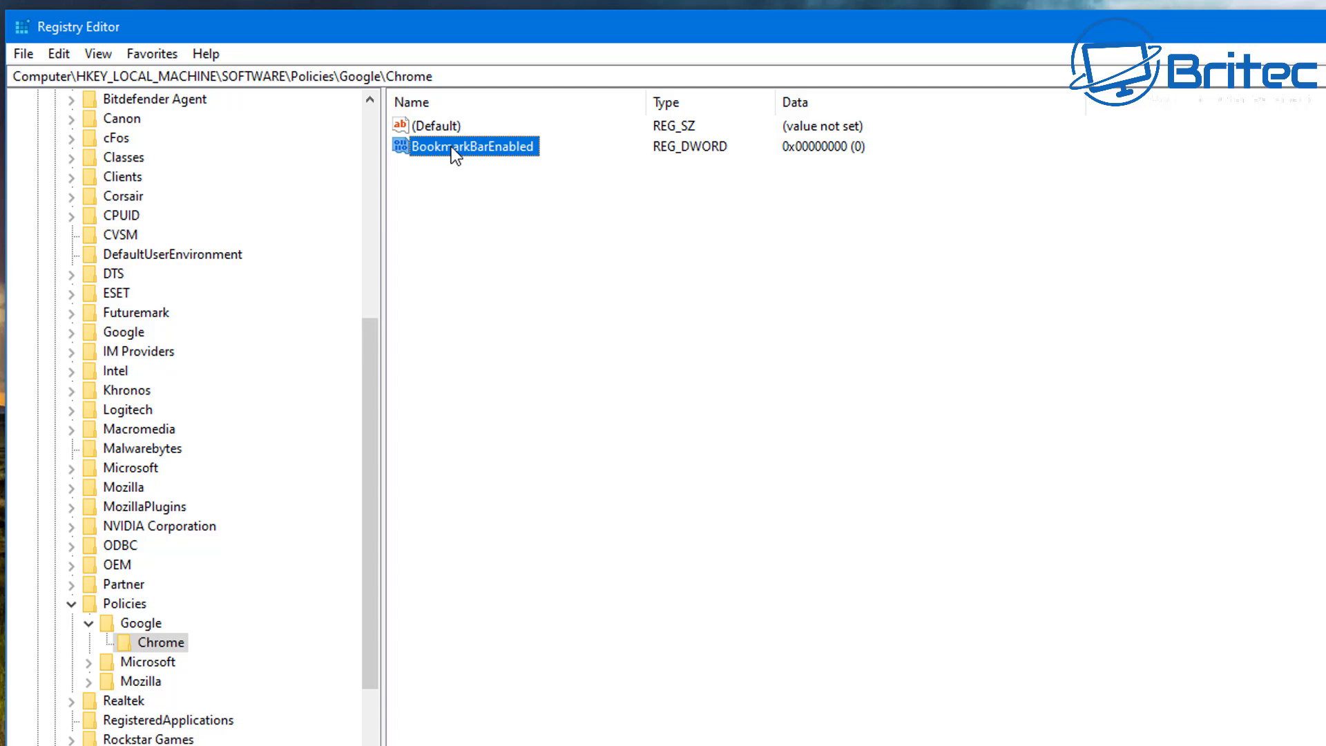
# - Confirm BookmarkBarEnabled's value data as 0 in hexadecimal
pyautogui.doubleClick(472, 146)
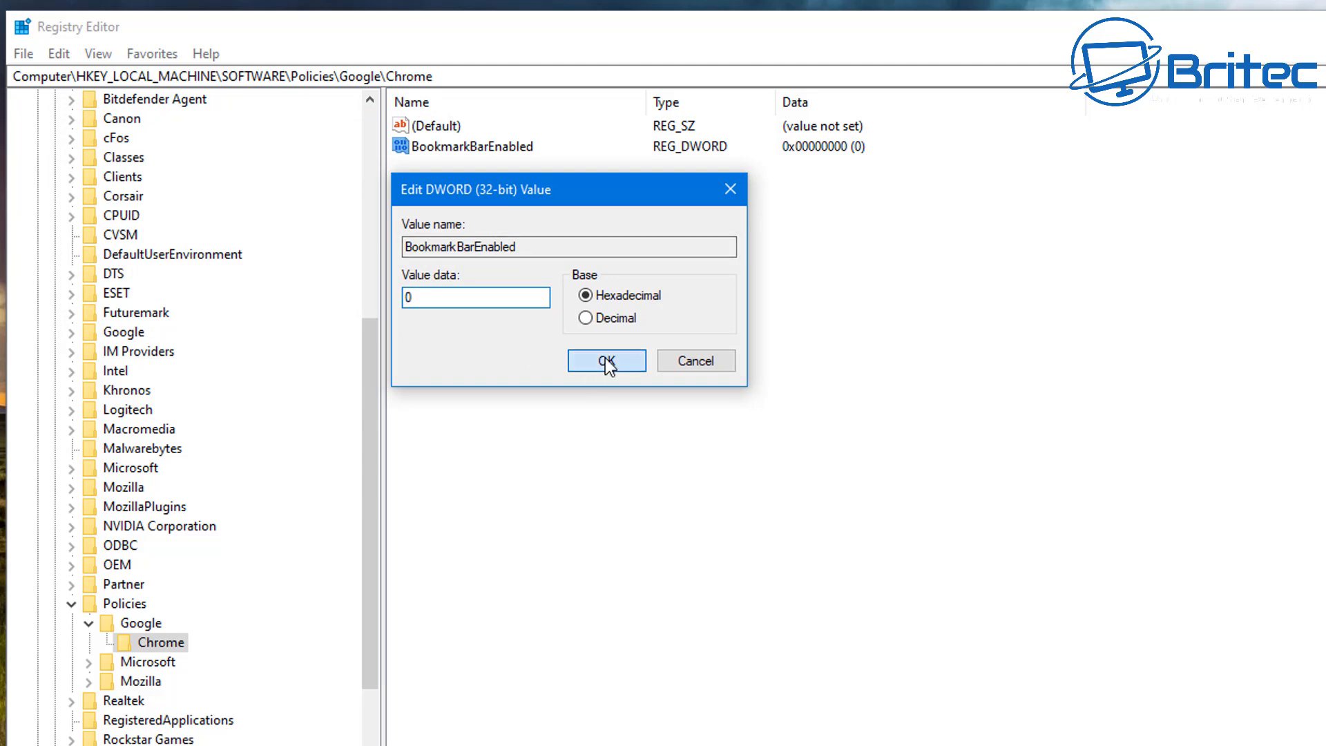
pyautogui.click(606, 360)
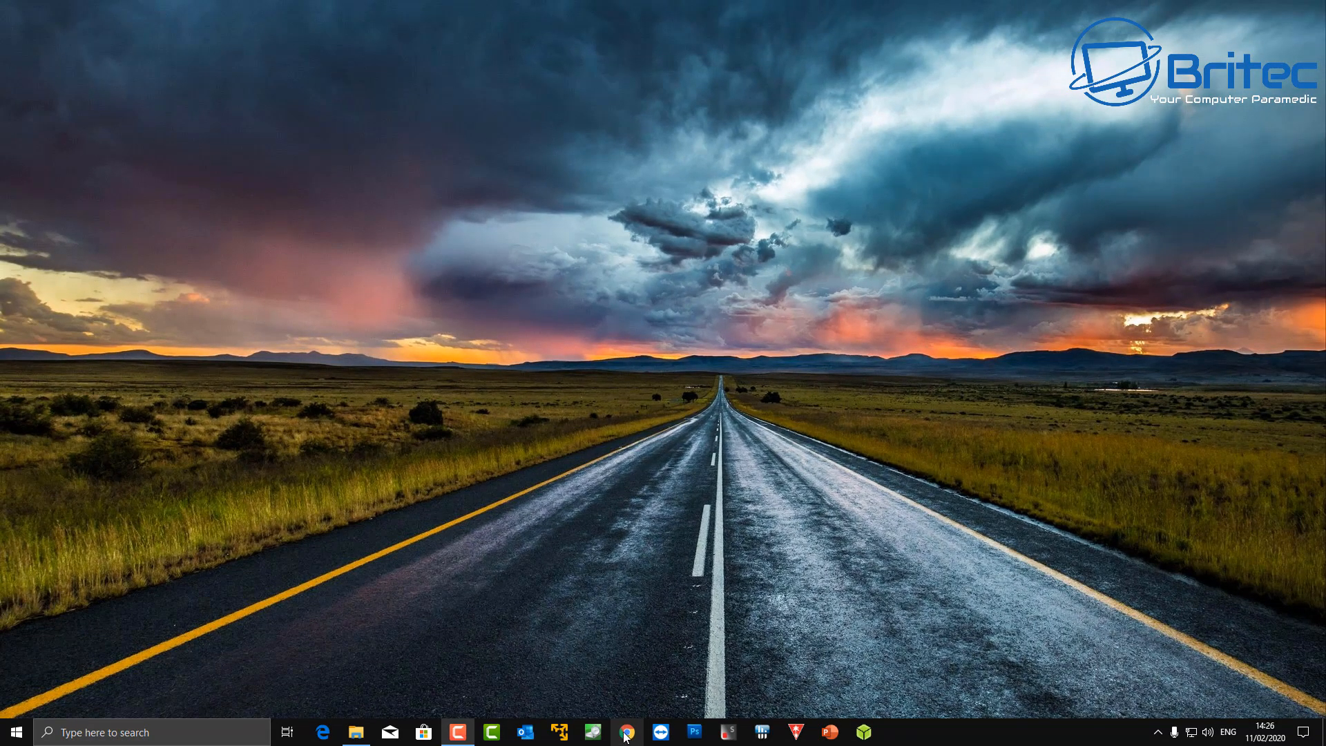
# - Relaunch and maximise Chrome, confirm the New Tab page has no bookmarks bar, then close Chrome
pyautogui.click(625, 732)
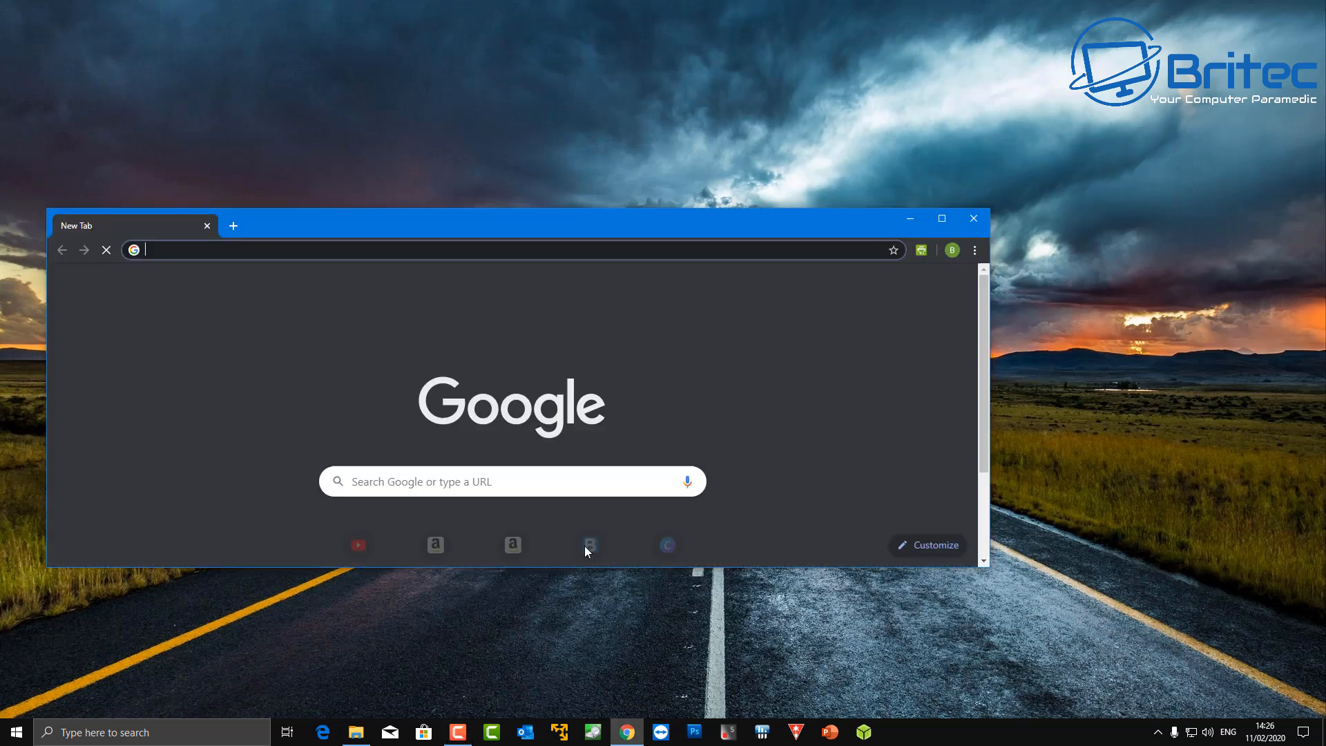
pyautogui.click(939, 219)
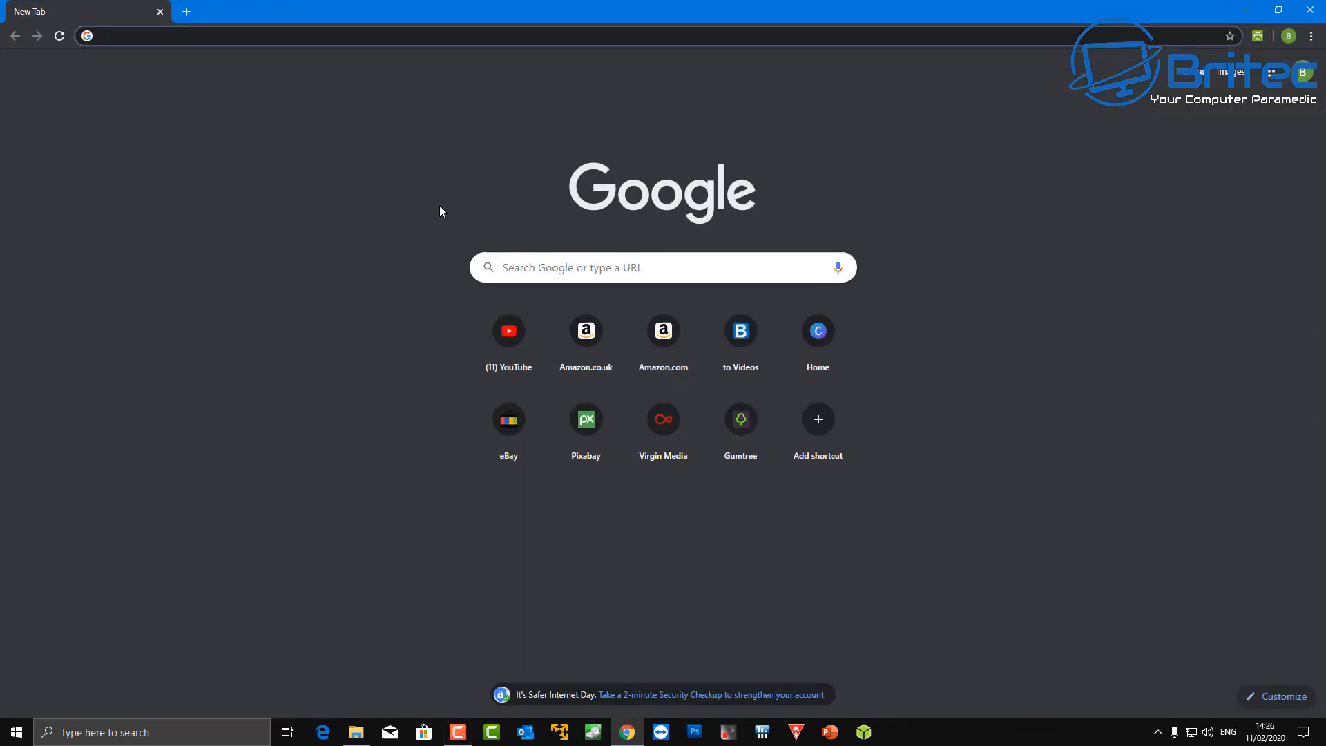
pyautogui.moveTo(502, 59)
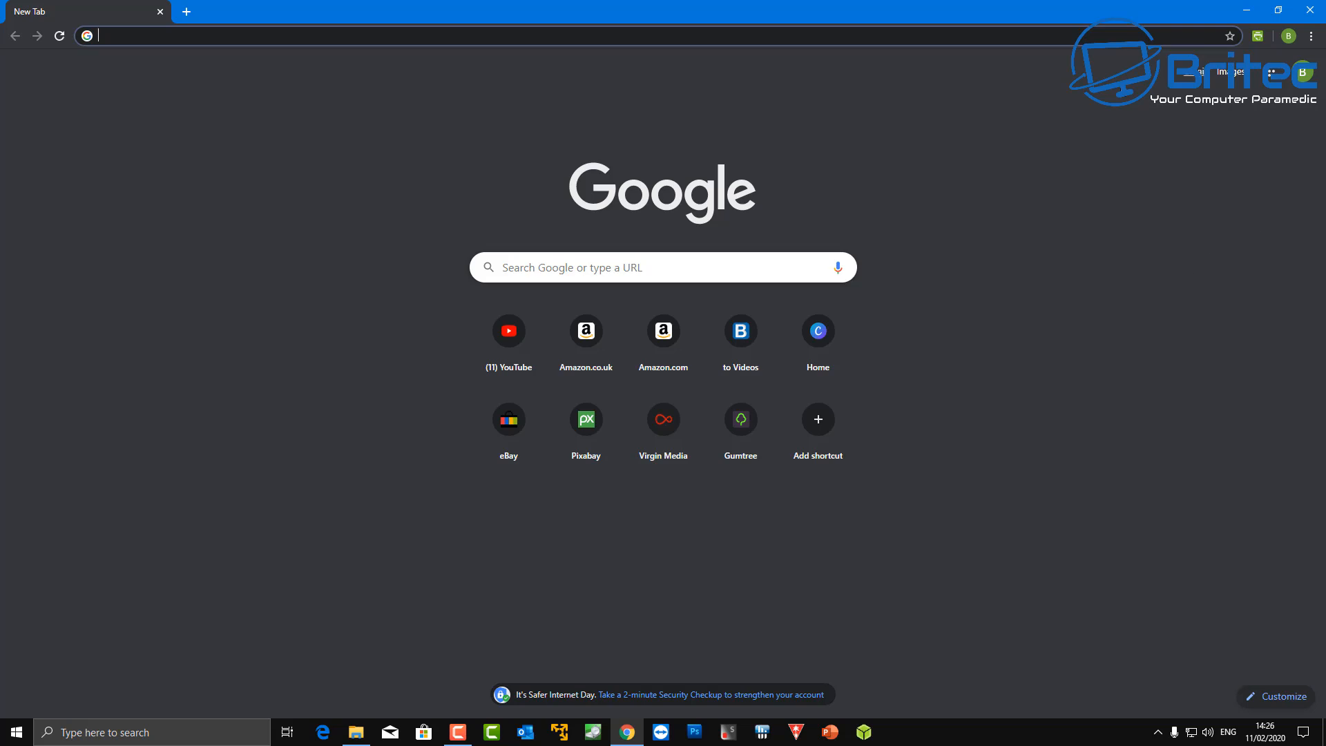
pyautogui.moveTo(731, 81)
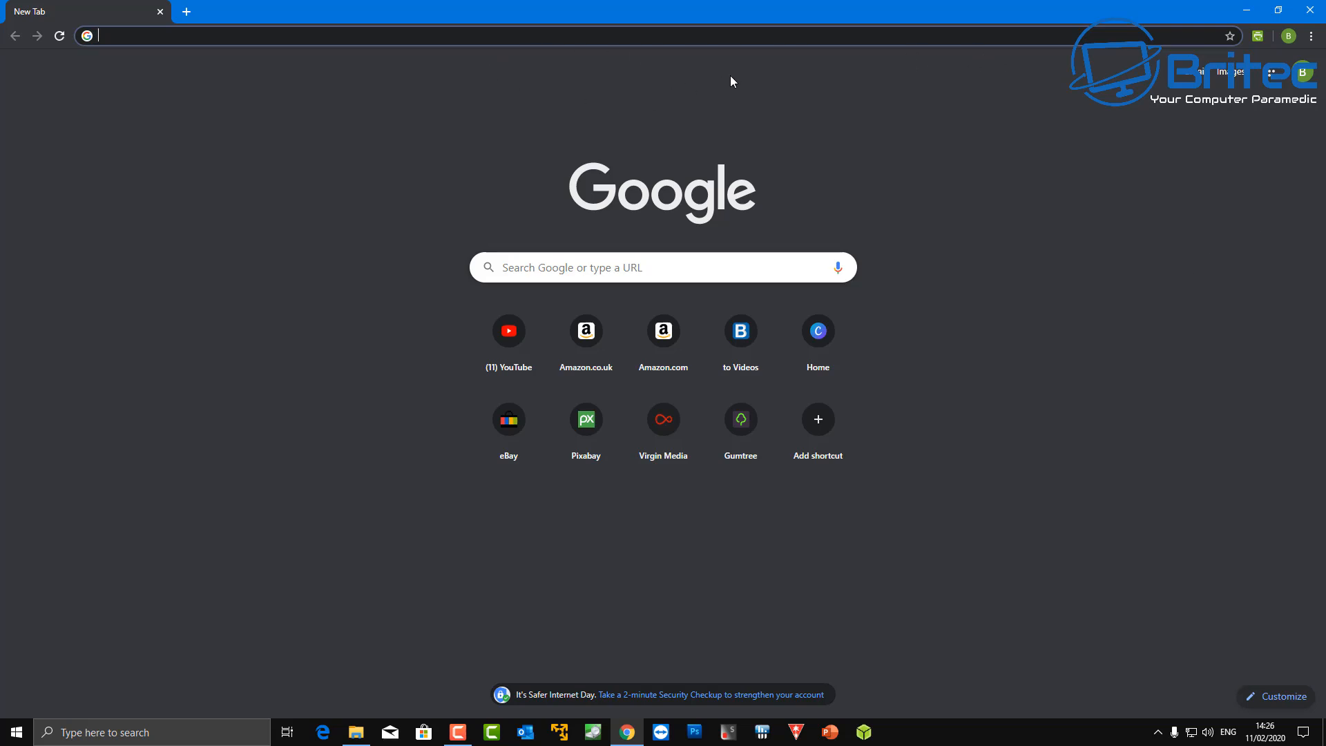
pyautogui.moveTo(719, 79)
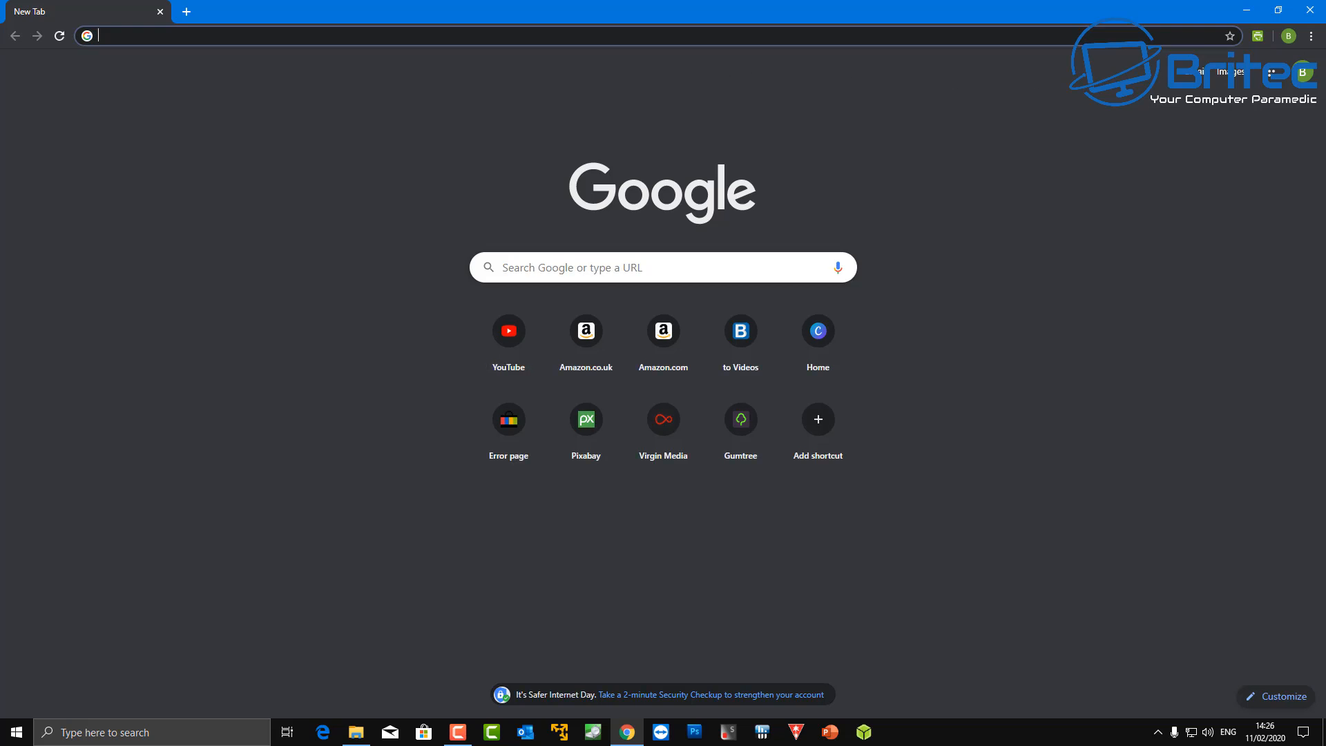
pyautogui.moveTo(1312, 10)
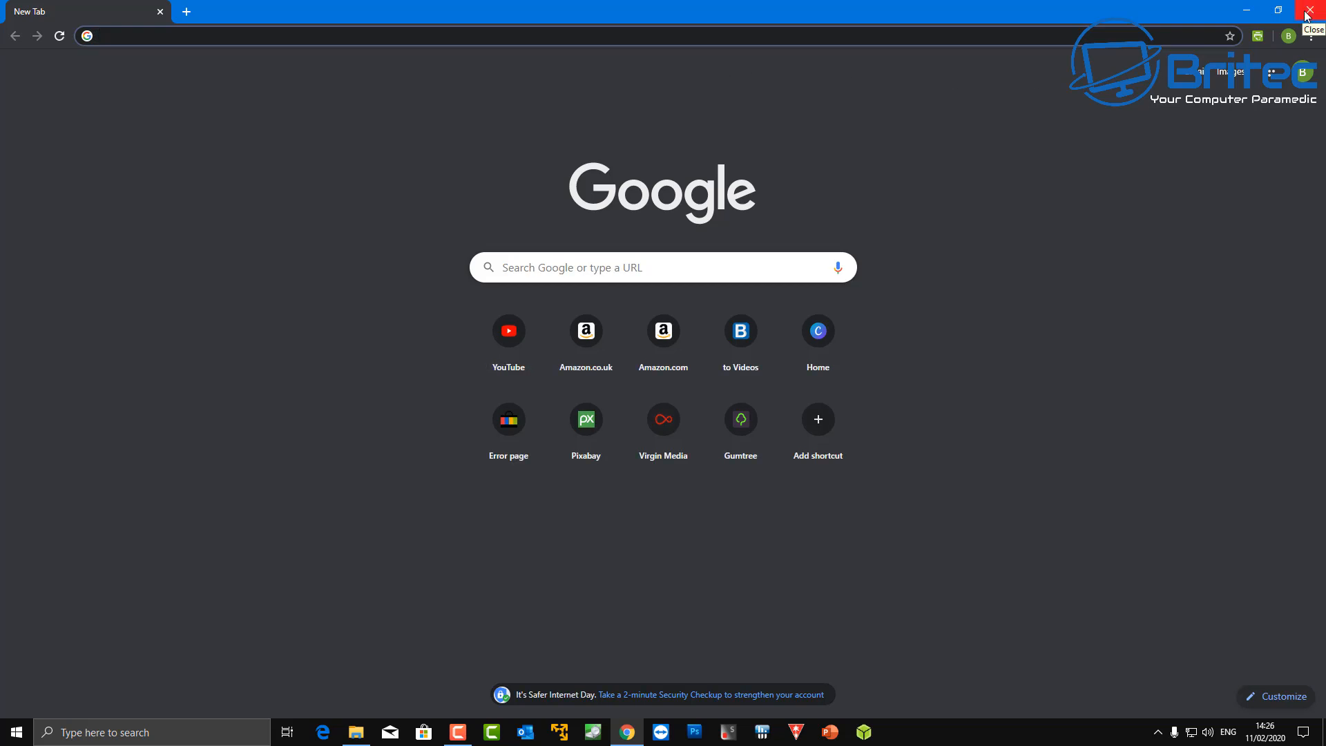
pyautogui.click(1314, 9)
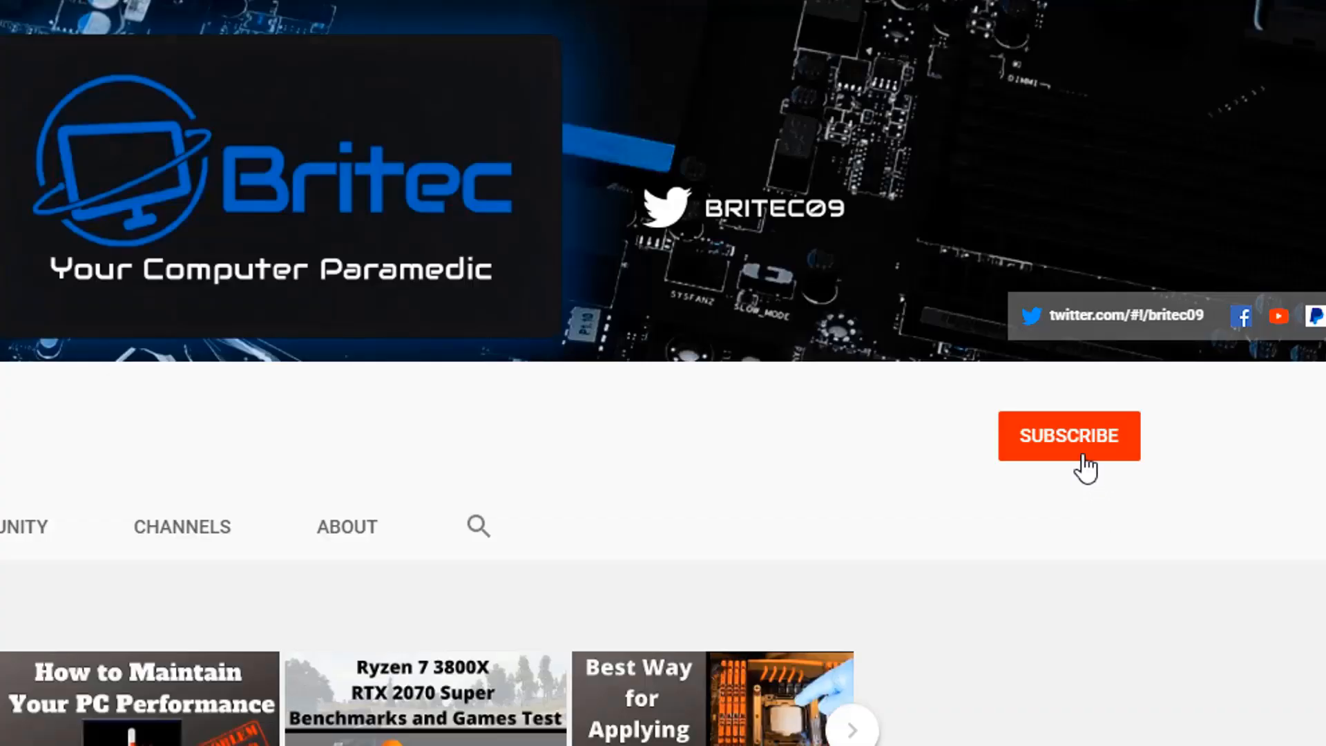
# - Subscribe to Britec on YouTube and set its channel notifications to All
pyautogui.click(1068, 436)
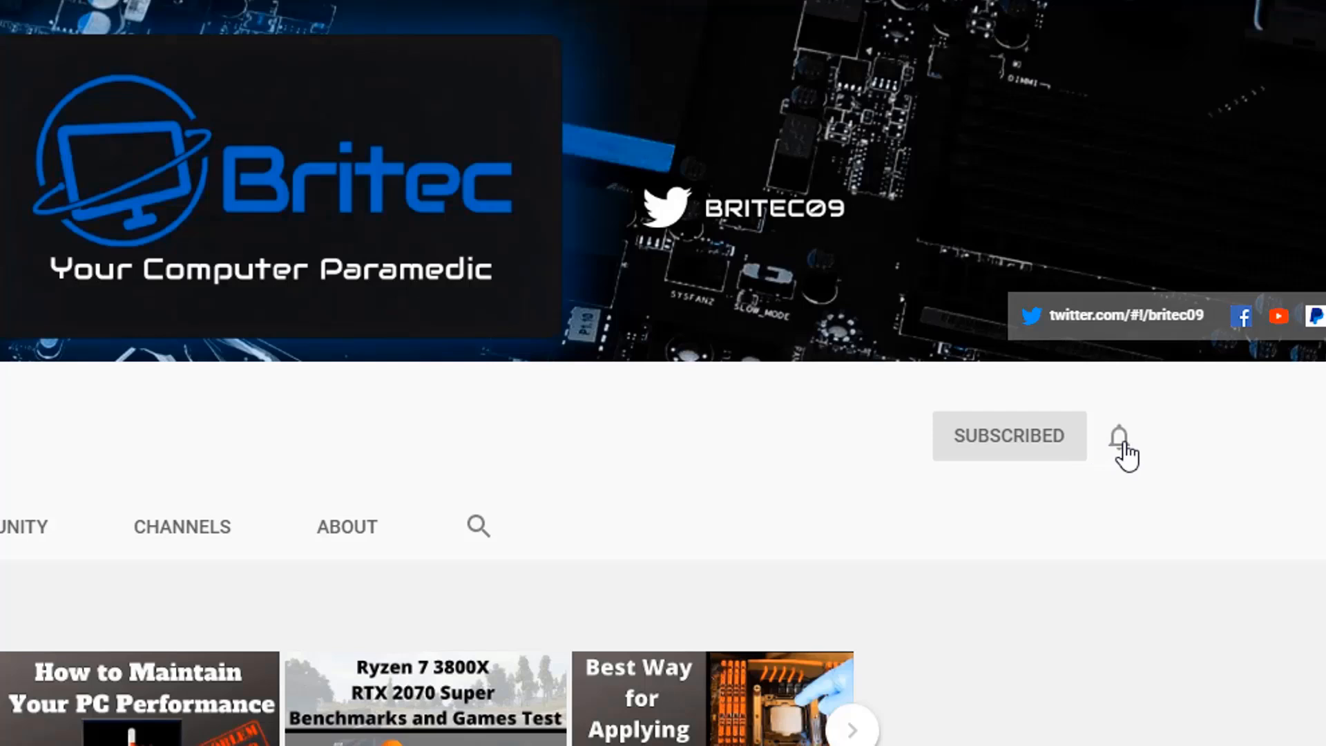
pyautogui.click(1118, 436)
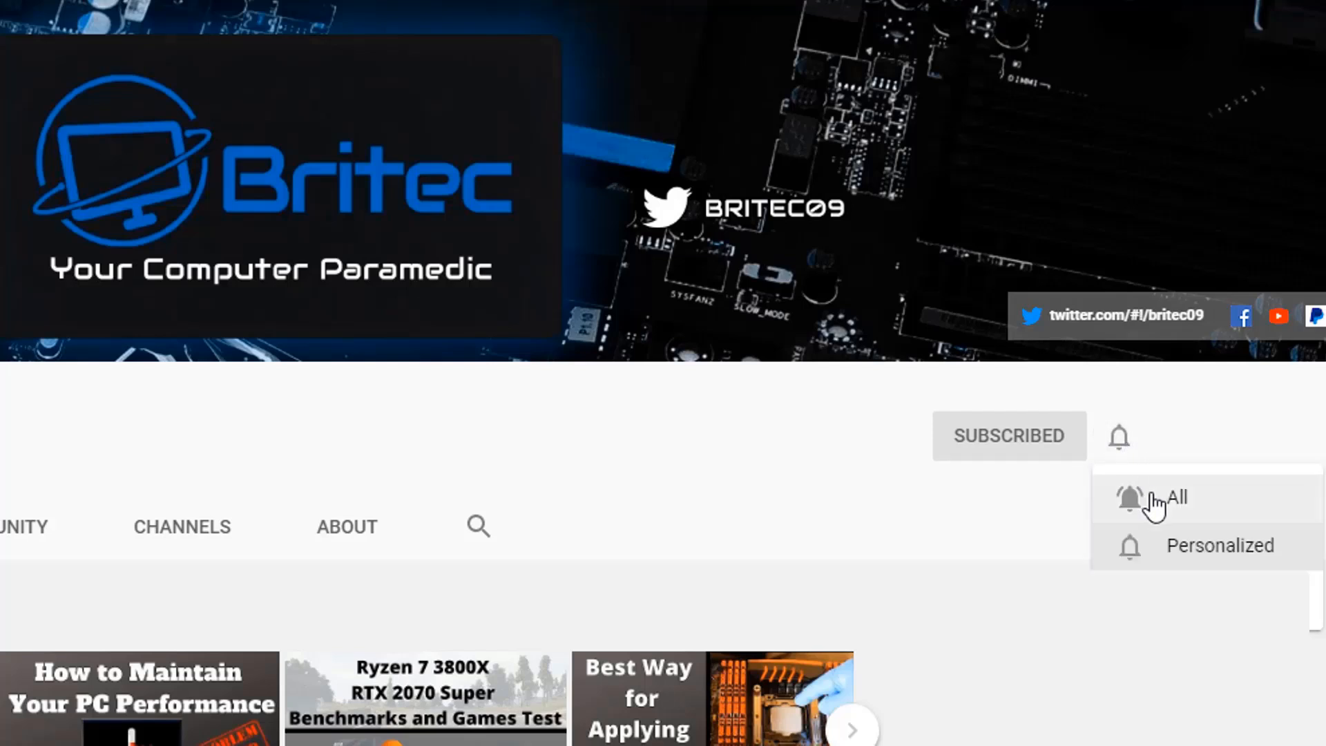
pyautogui.click(1172, 498)
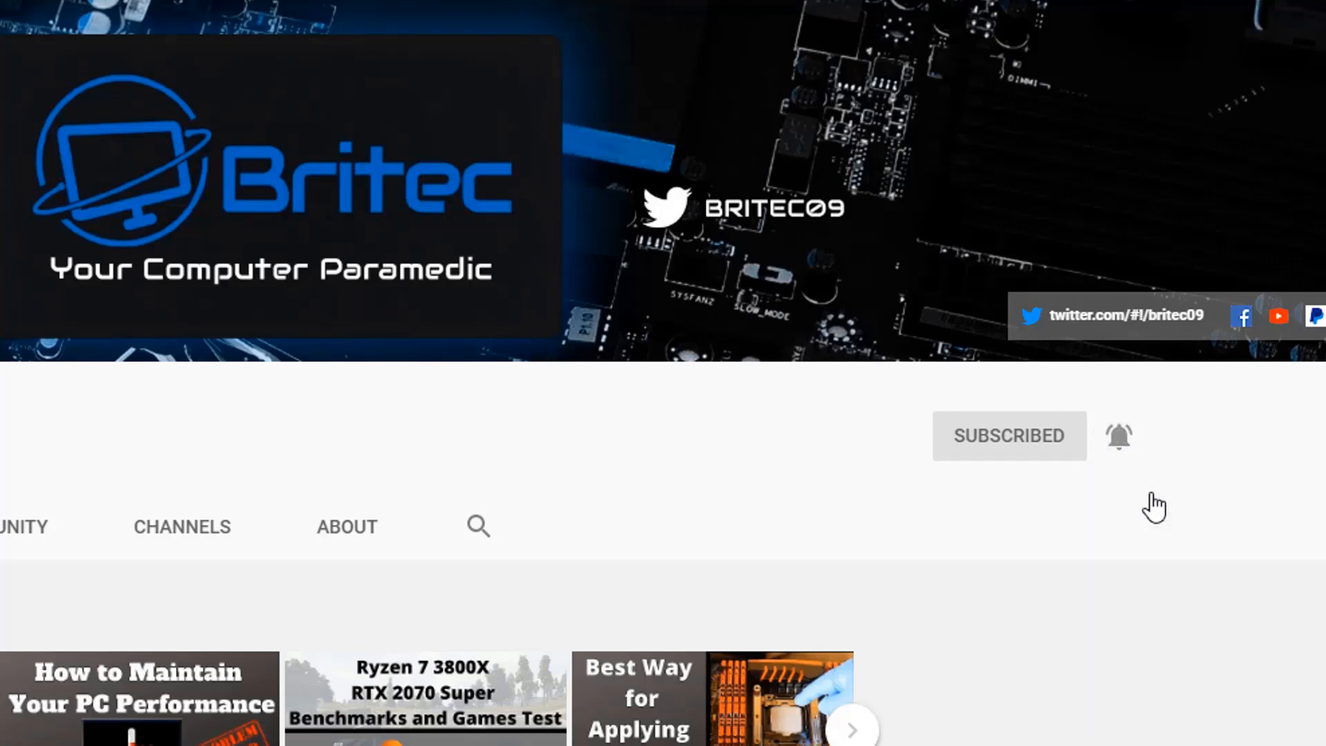